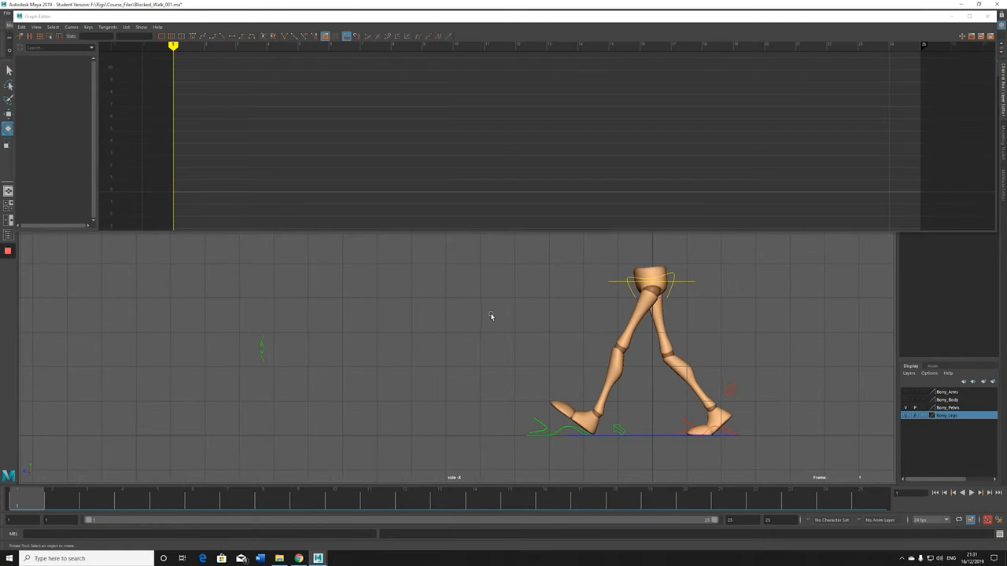
# - Select the rig's hip control so its animation curves load in the Graph Editor
pyautogui.click(979, 492)
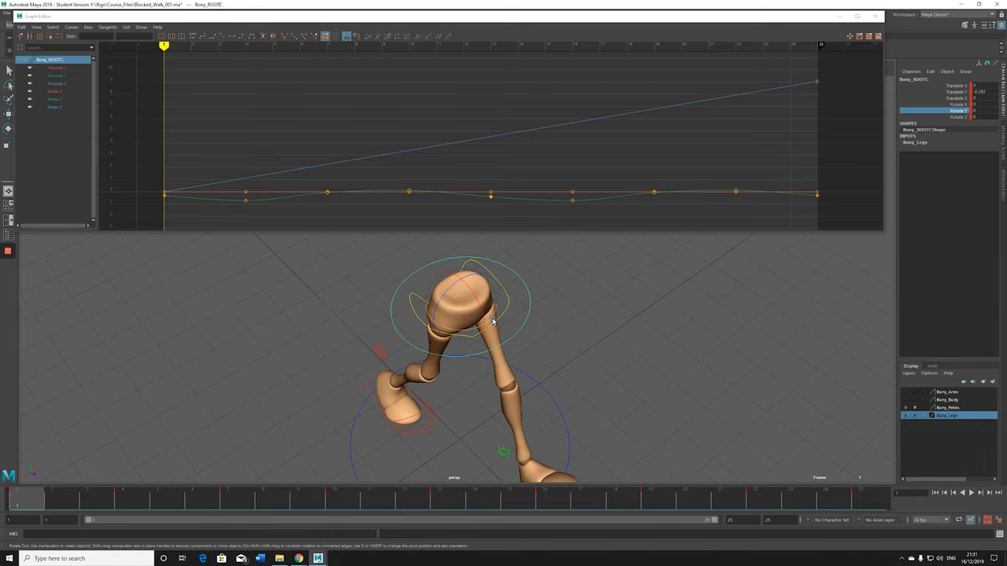
# - Isolate the hips' rotation channel curve and scrub the walk from a front three-quarter view
pyautogui.moveTo(491, 322); pyautogui.dragTo(526, 321)
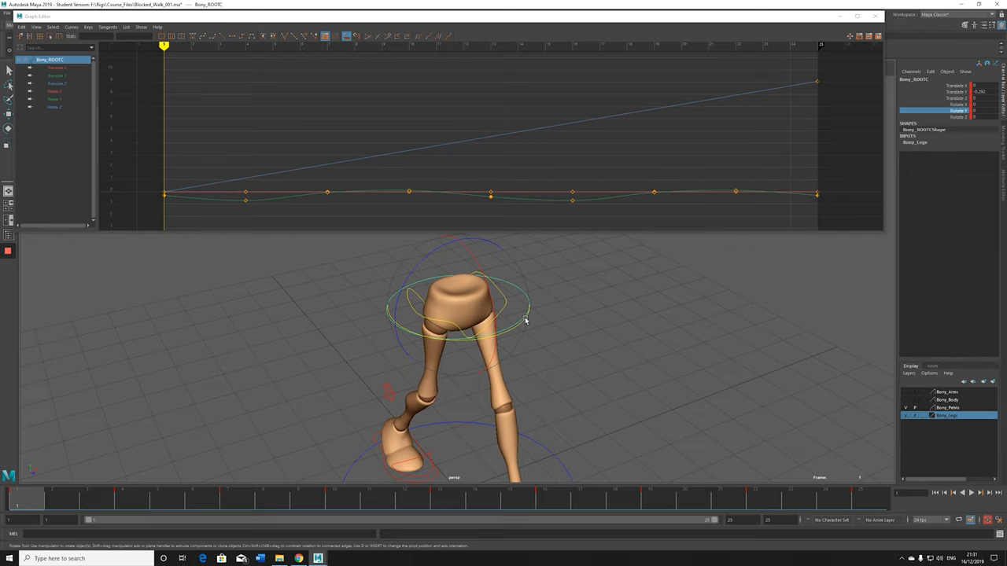
pyautogui.moveTo(525, 321); pyautogui.dragTo(506, 331)
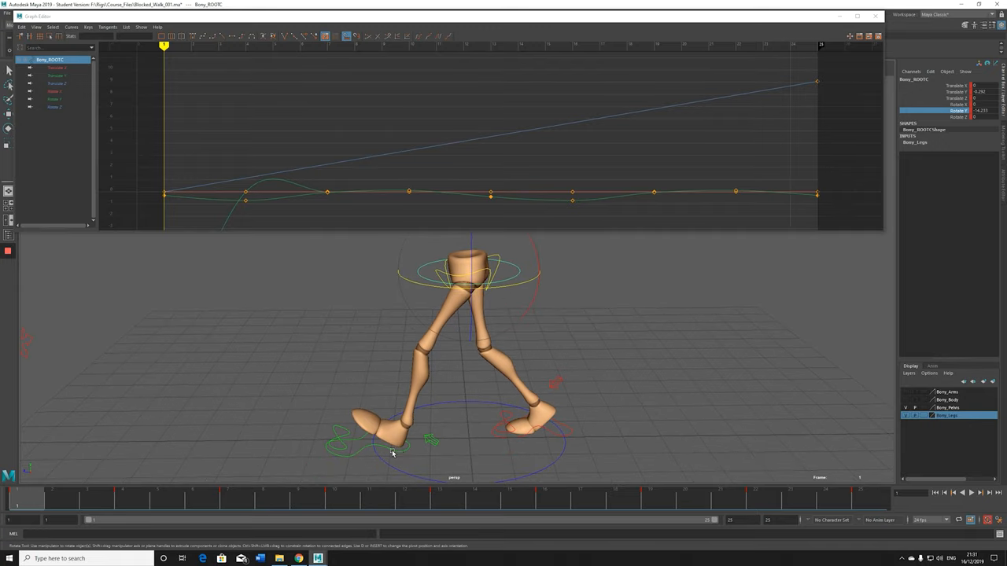
pyautogui.moveTo(446, 359)
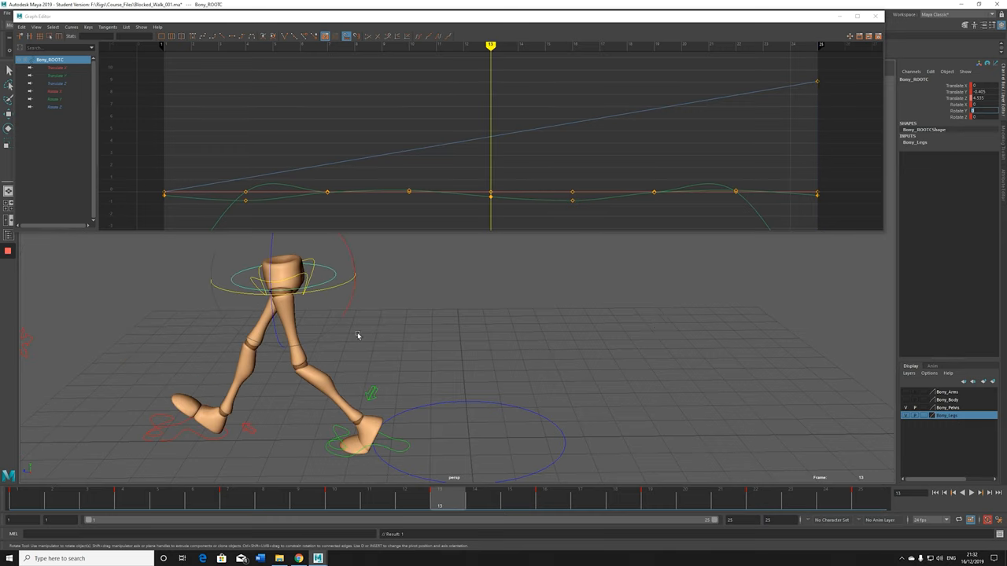
pyautogui.moveTo(522, 318)
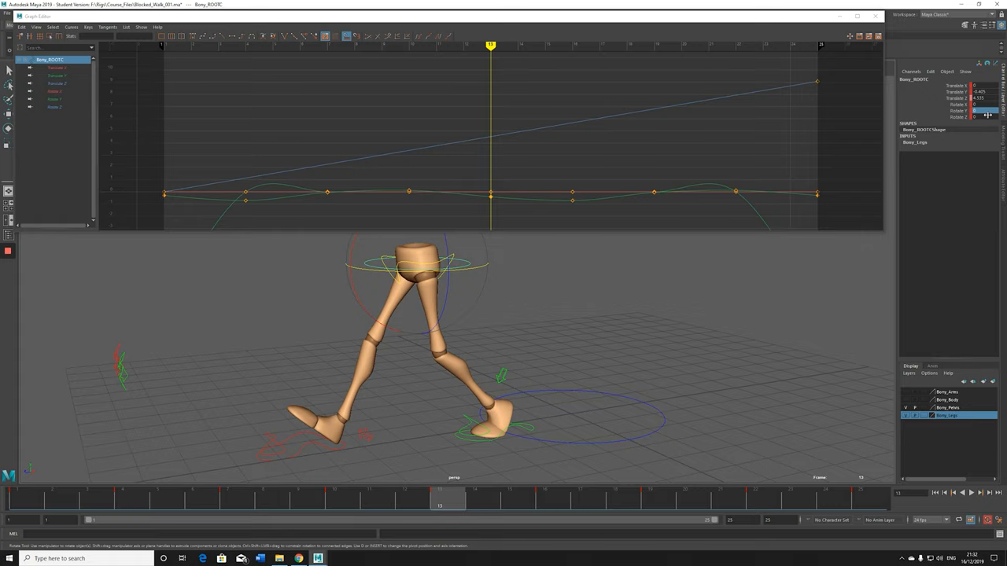
pyautogui.click(979, 110)
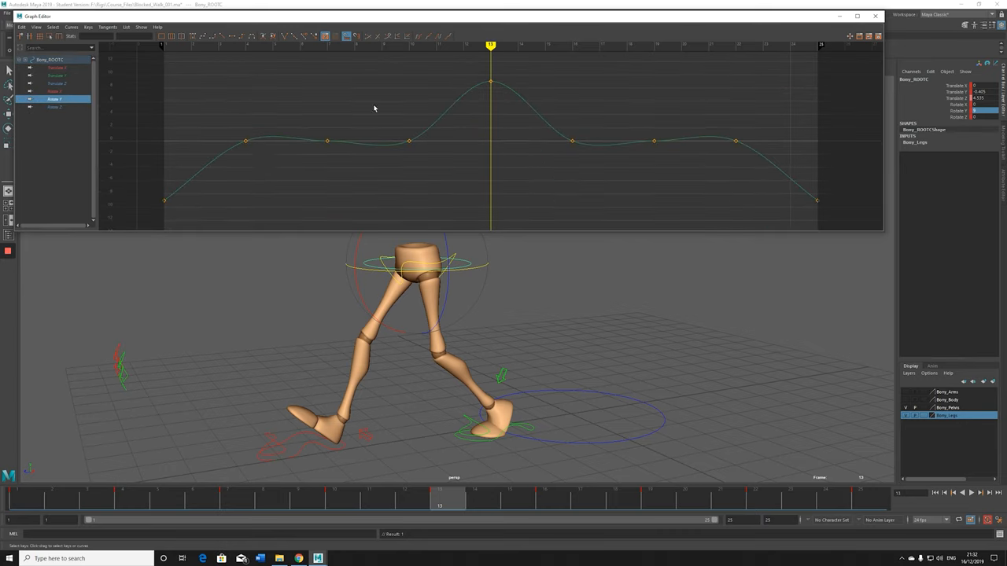
pyautogui.moveTo(547, 125)
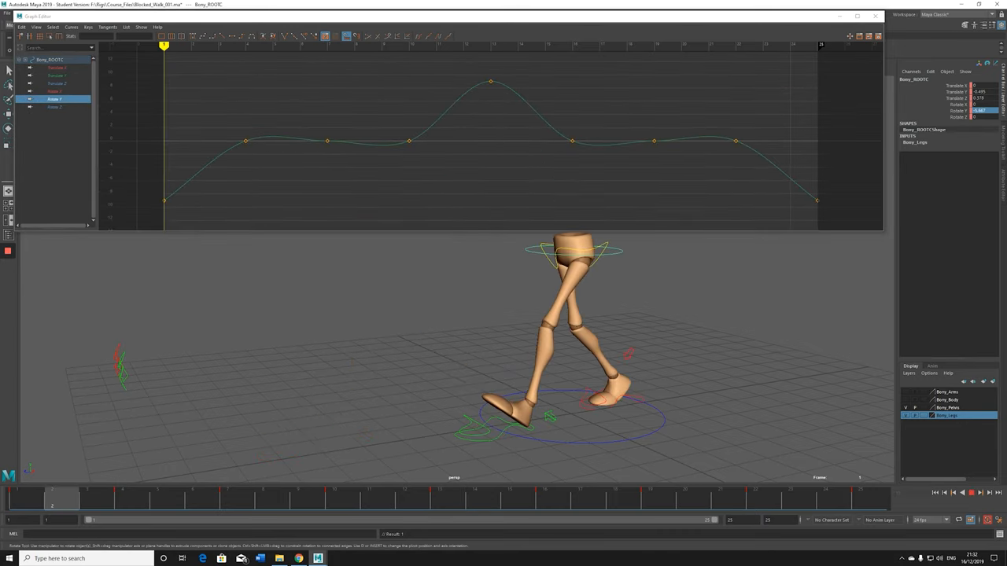
pyautogui.click(972, 492)
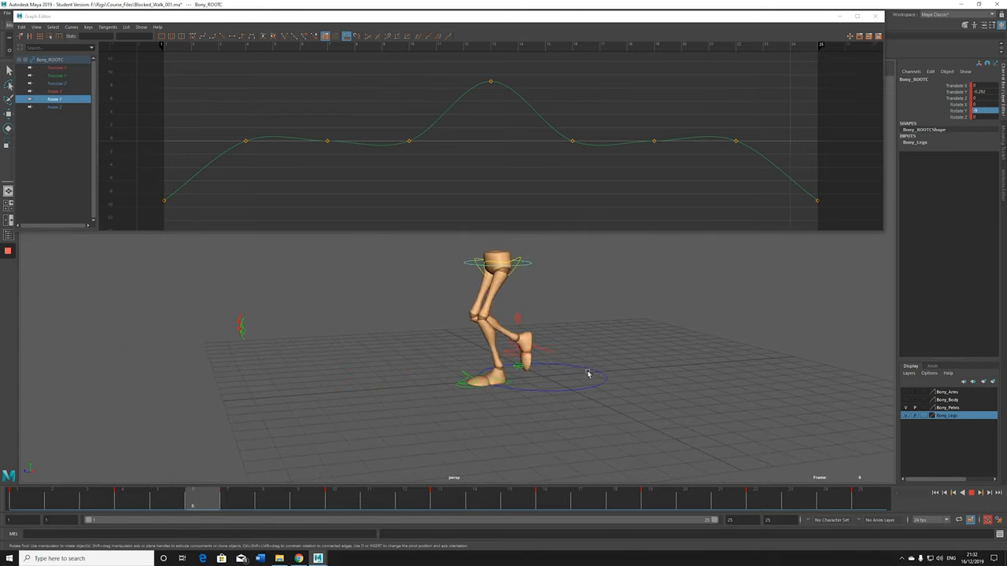
pyautogui.click(980, 493)
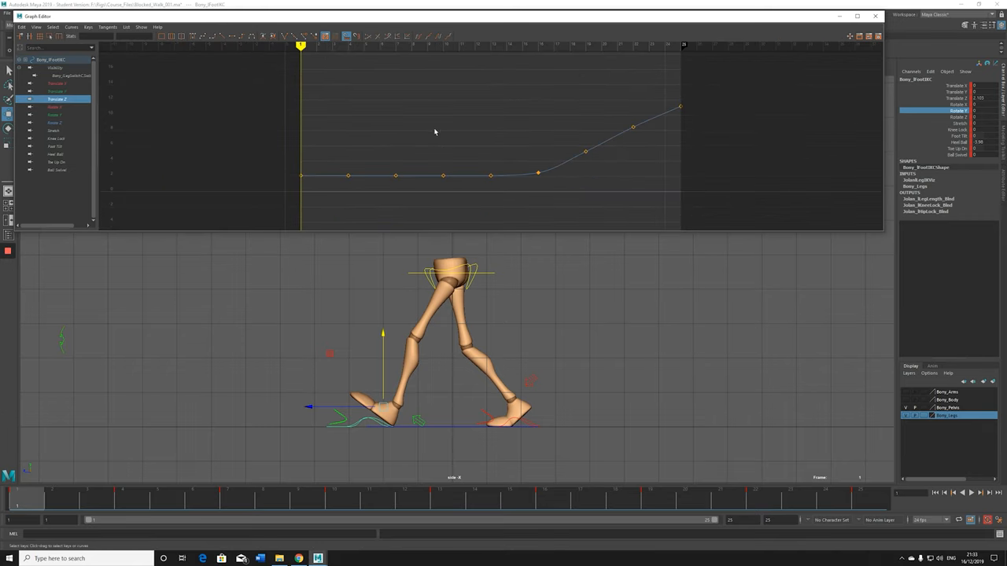
pyautogui.moveTo(289, 69)
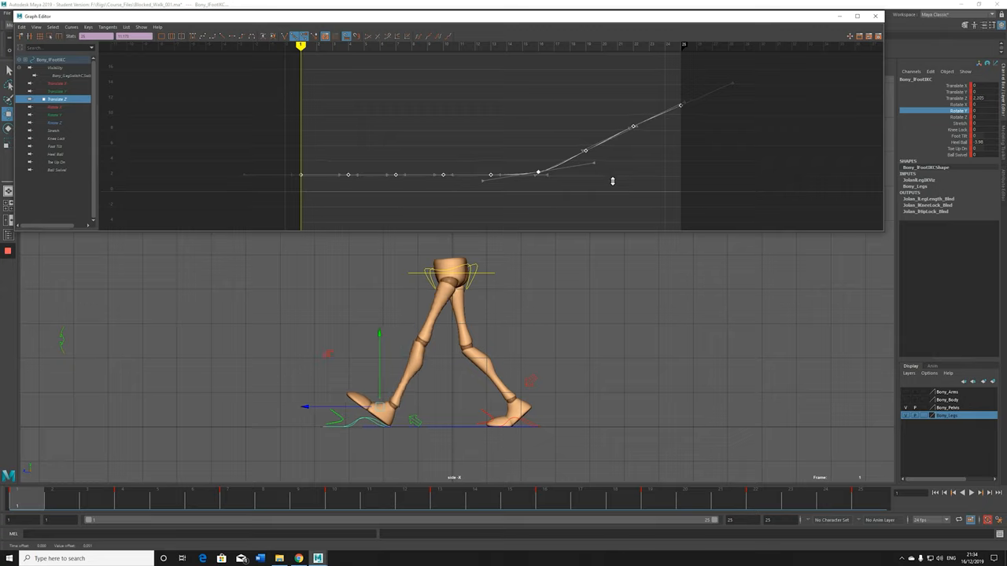
# - Ease the foot travel curve keys into the planted stretch, then scrub to the passing pose
pyautogui.click(402, 497)
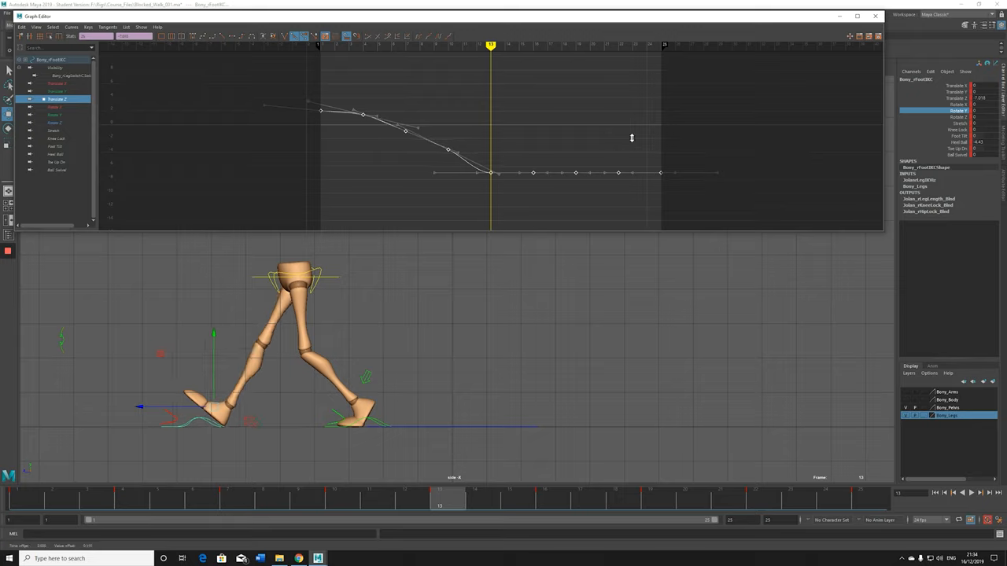
pyautogui.click(475, 497)
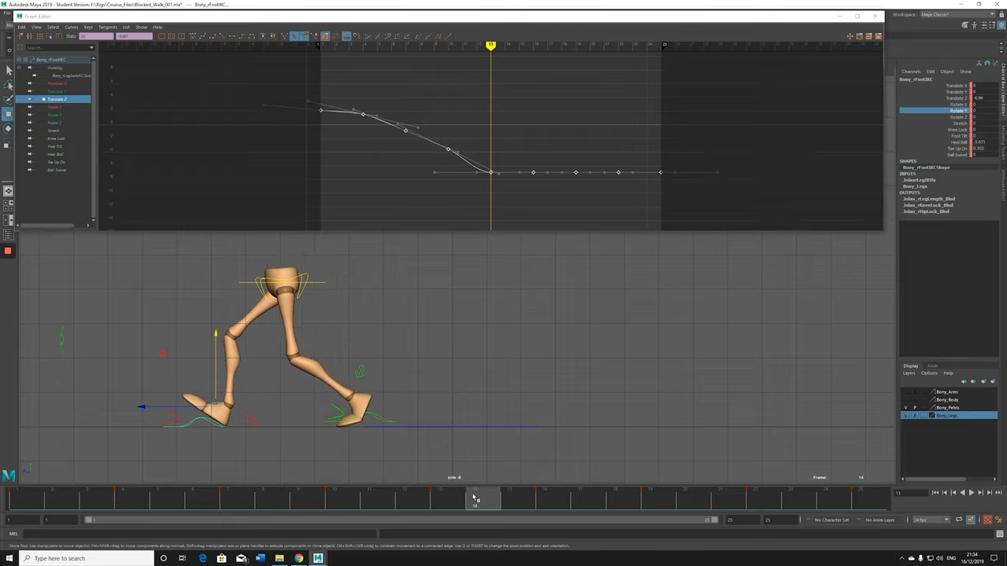
pyautogui.click(978, 493)
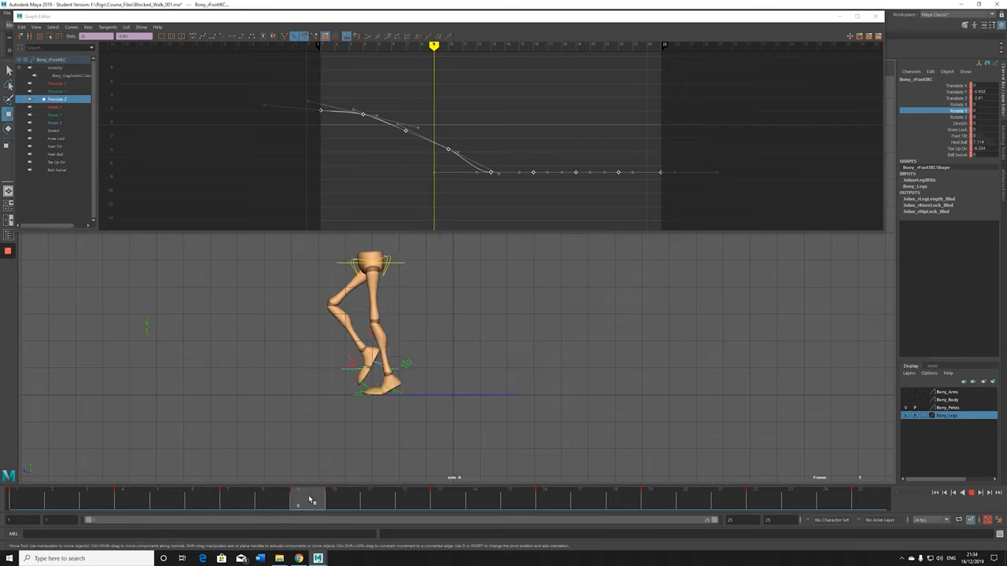
pyautogui.moveTo(299, 500); pyautogui.dragTo(679, 500)
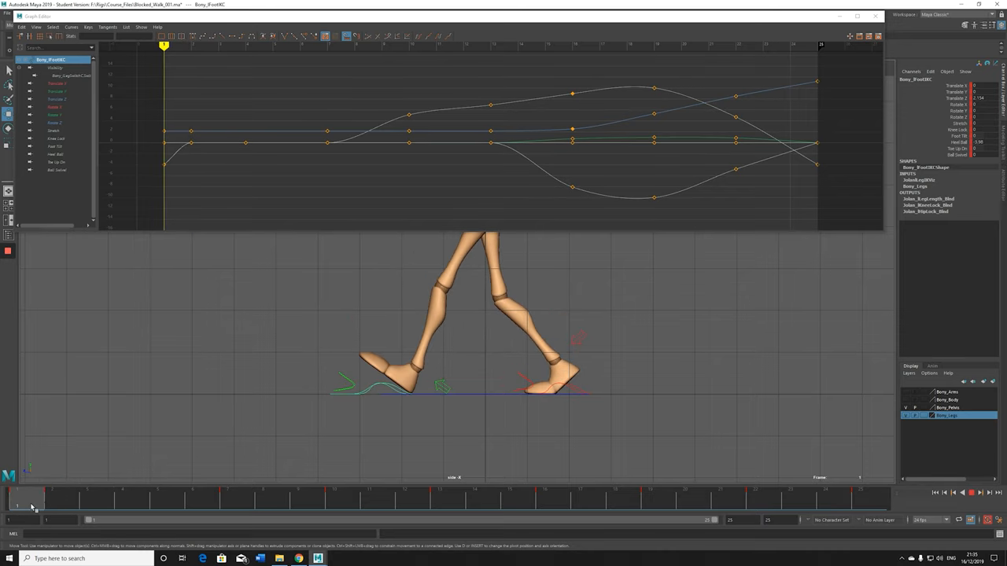
# - Scrub the step from the first frame and shift the back-foot lift key a few frames earlier
pyautogui.moveTo(32, 505); pyautogui.dragTo(349, 505)
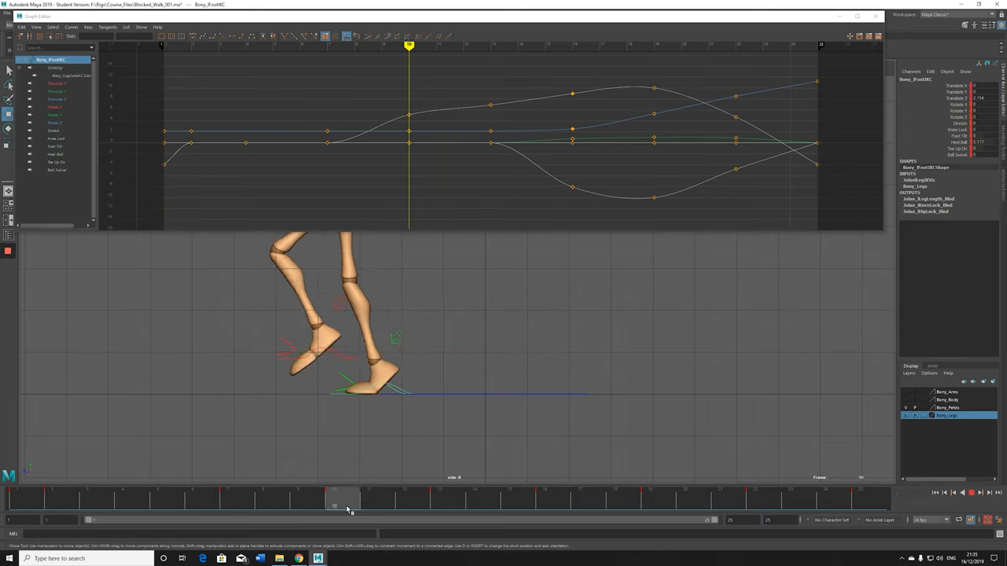
pyautogui.moveTo(349, 506); pyautogui.dragTo(480, 507)
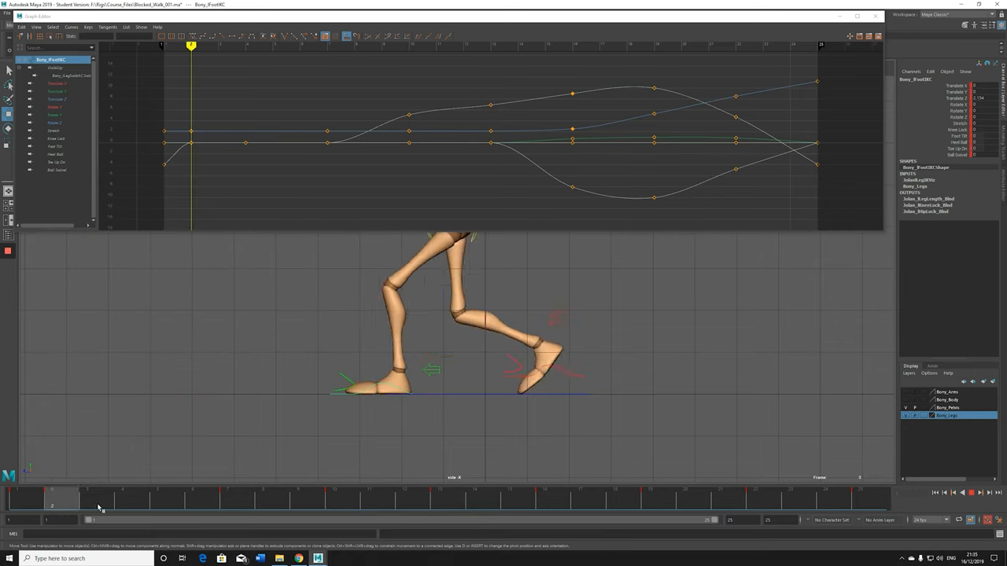
pyautogui.moveTo(101, 506); pyautogui.dragTo(406, 507)
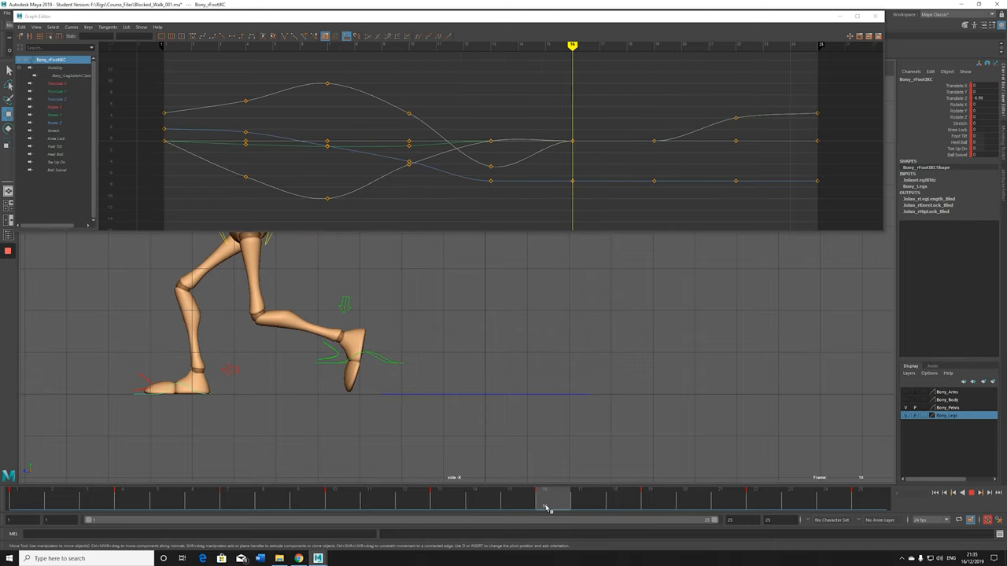
pyautogui.click(553, 500)
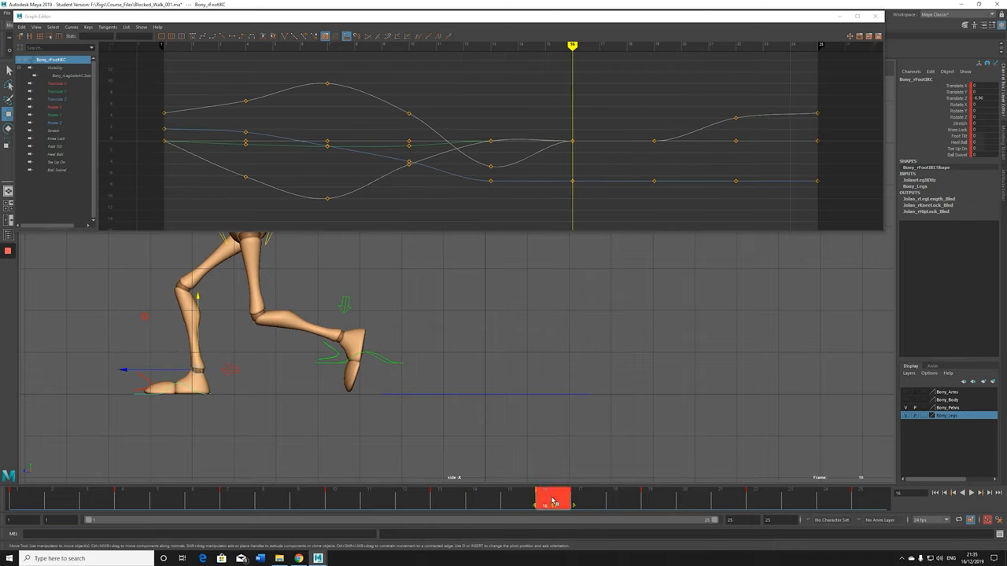
pyautogui.moveTo(553, 500); pyautogui.dragTo(537, 500)
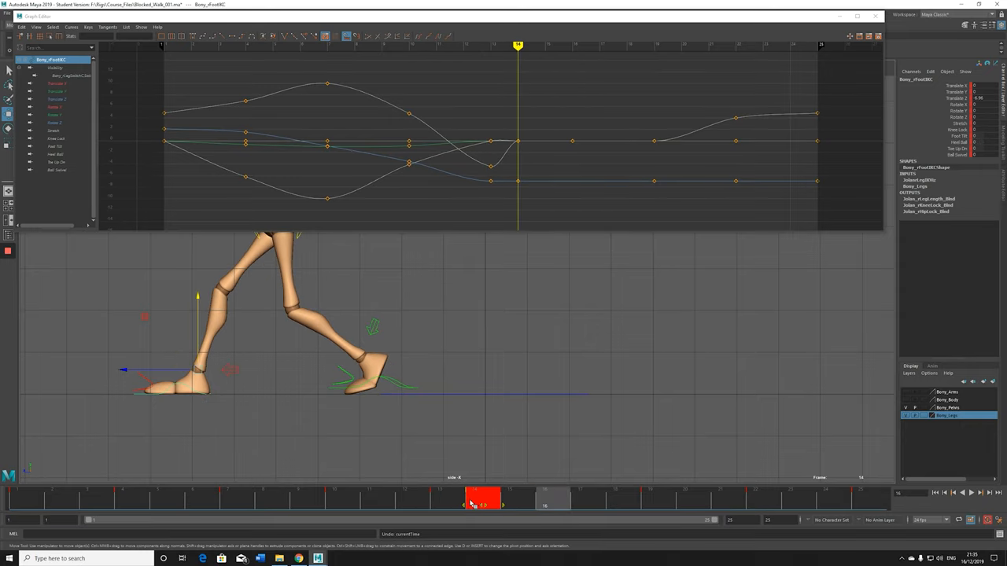
# - Scrub back and forth through the retimed step to the end of the cycle to check the foot lift
pyautogui.moveTo(485, 497); pyautogui.dragTo(444, 502)
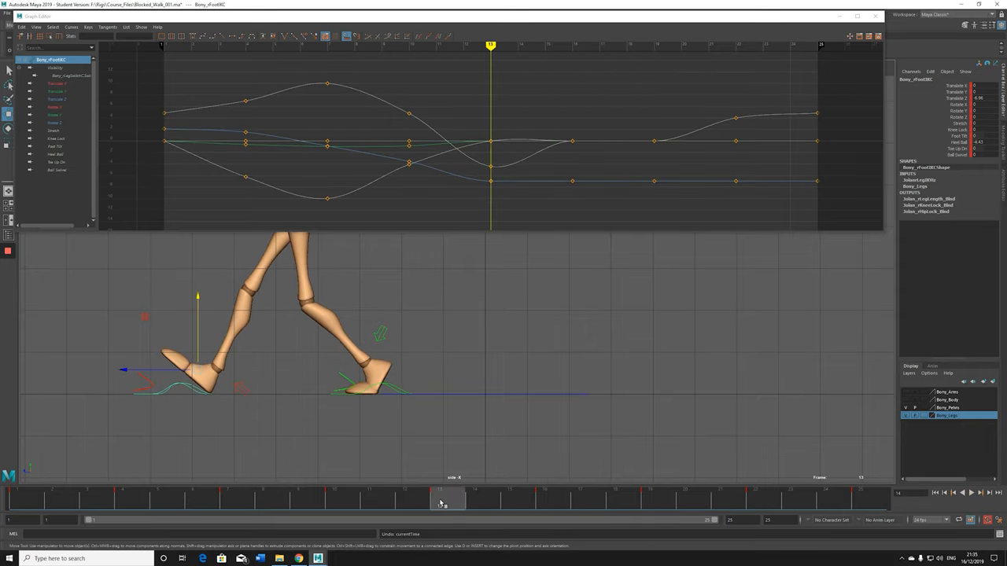
pyautogui.moveTo(443, 500); pyautogui.dragTo(551, 500)
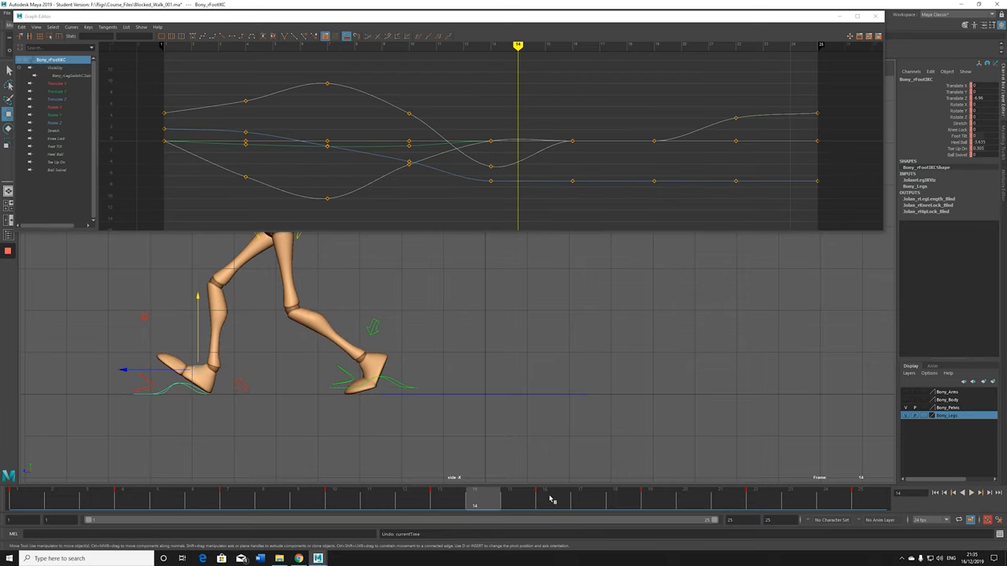
pyautogui.click(551, 498)
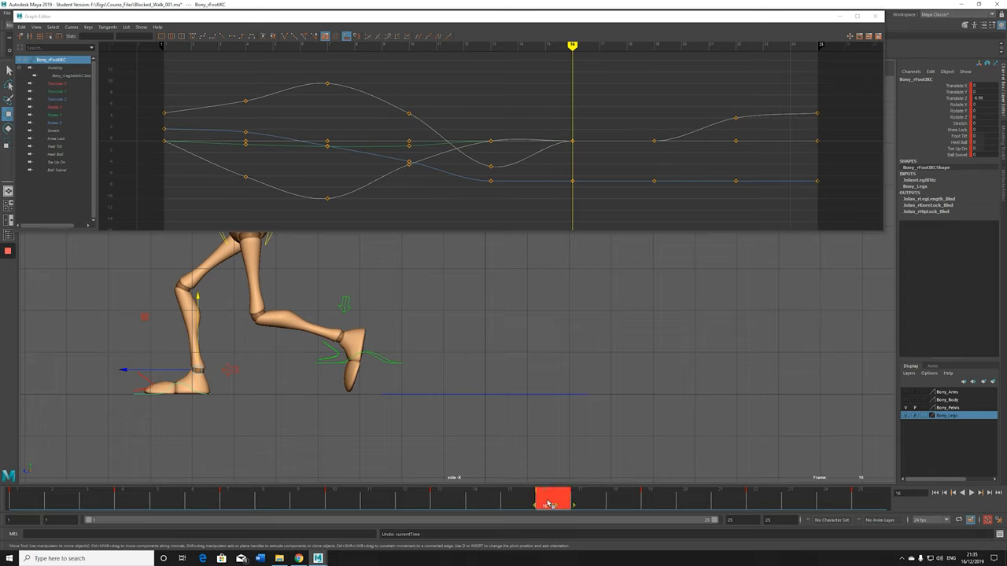
pyautogui.moveTo(551, 502); pyautogui.dragTo(535, 502)
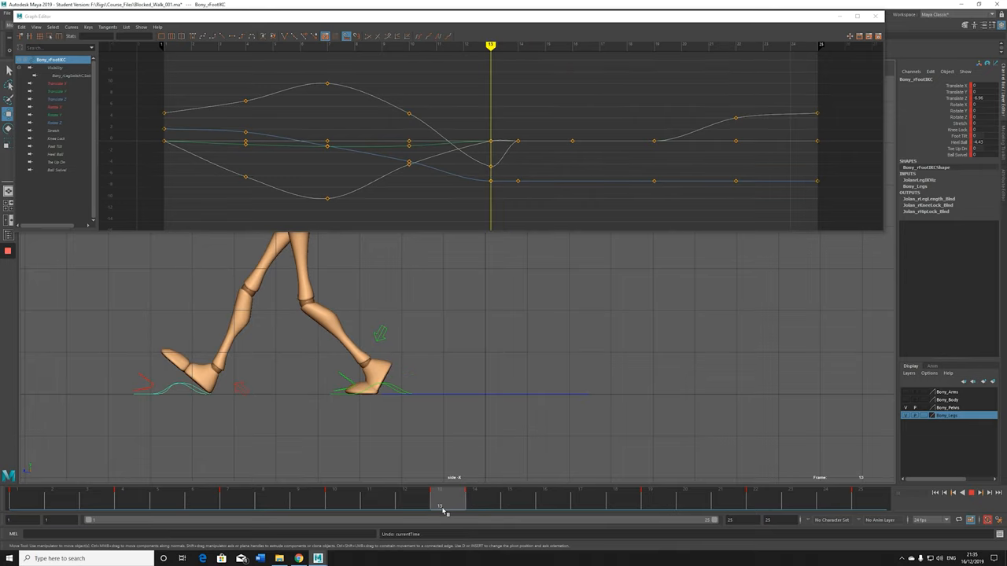
pyautogui.moveTo(441, 501); pyautogui.dragTo(652, 500)
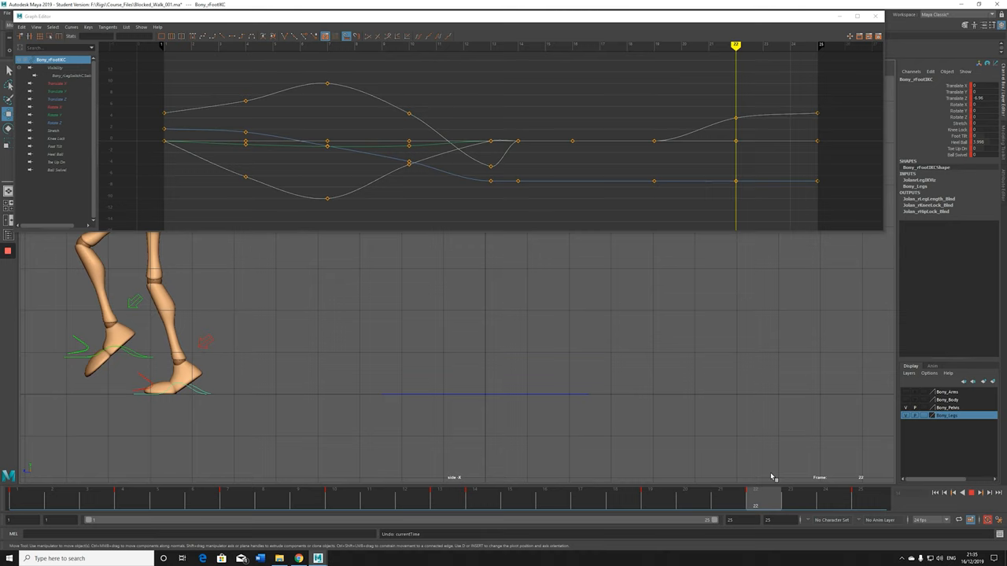
pyautogui.click(980, 493)
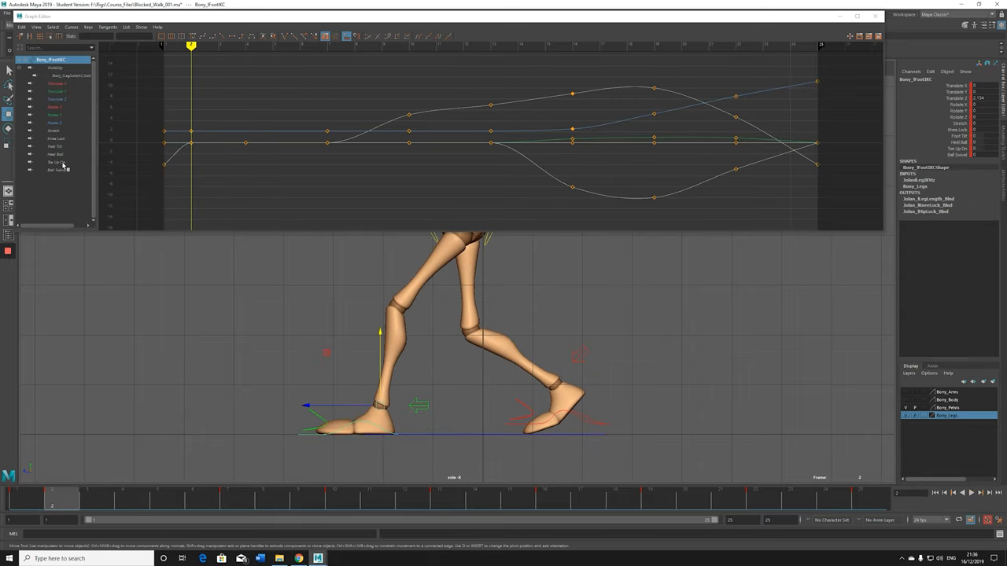
pyautogui.click(57, 162)
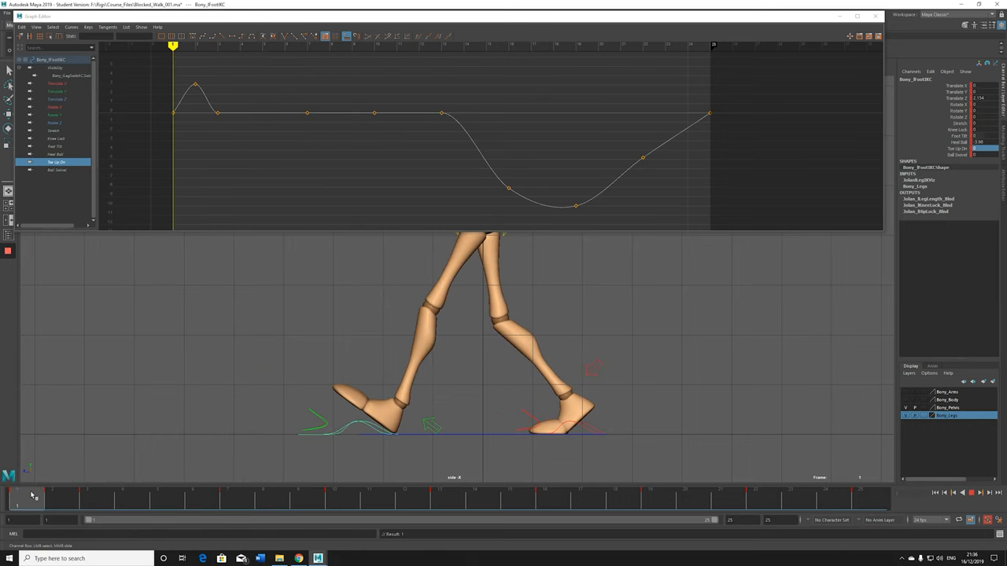
pyautogui.moveTo(16, 500); pyautogui.dragTo(103, 500)
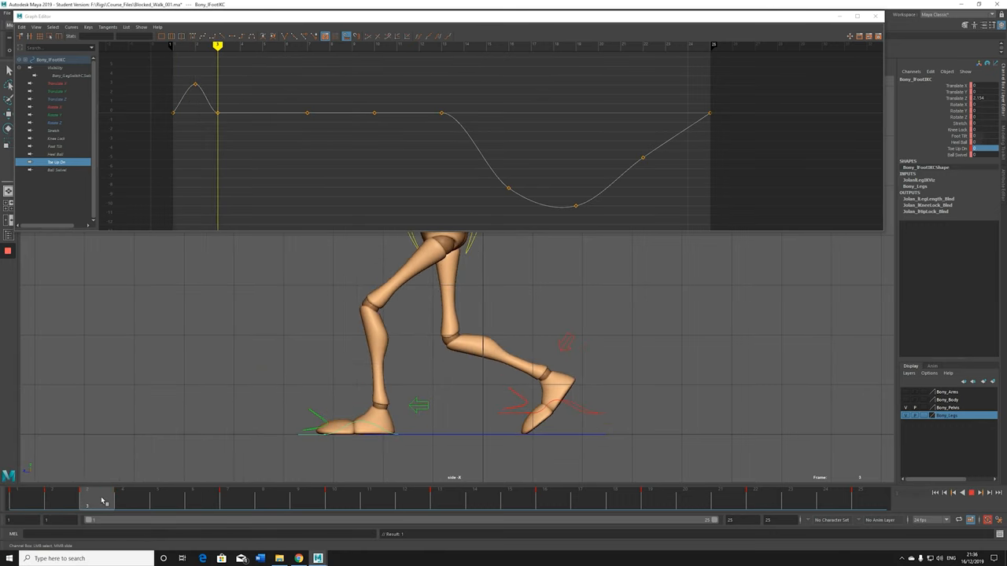
pyautogui.moveTo(100, 500); pyautogui.dragTo(475, 500)
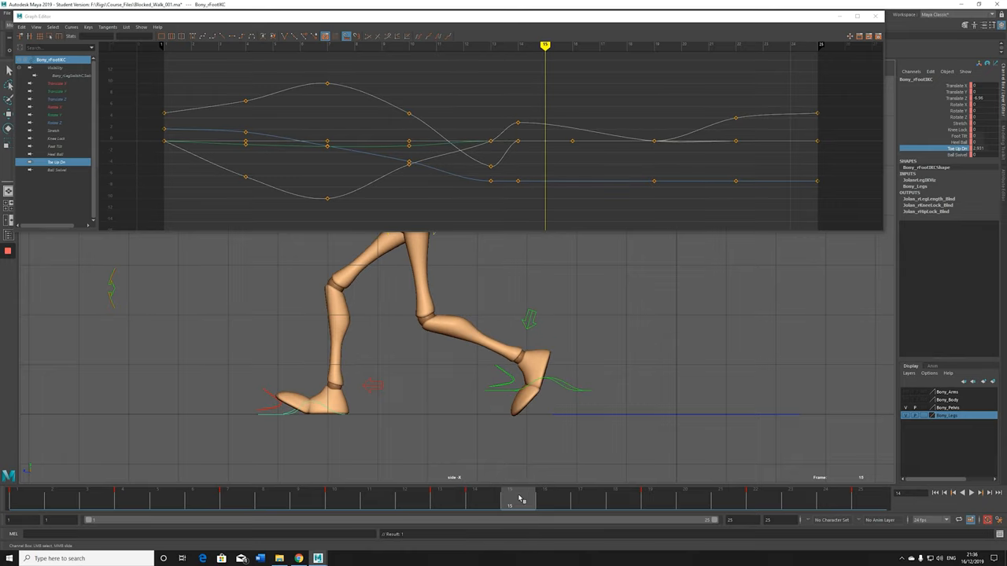
pyautogui.click(956, 148)
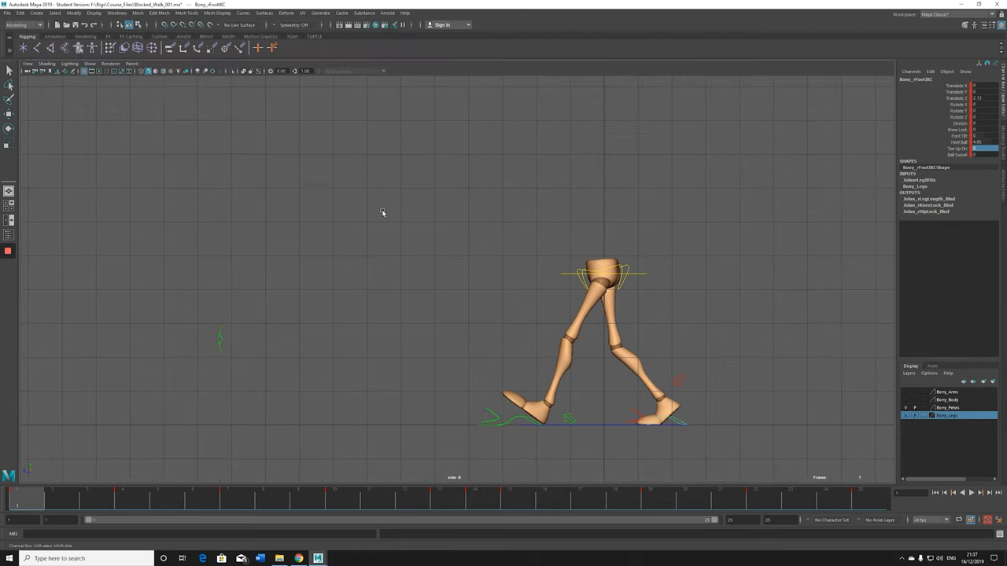
# - Hide the rig's NURBS control curves via the viewport Show menu, review, then show them again
pyautogui.click(89, 63)
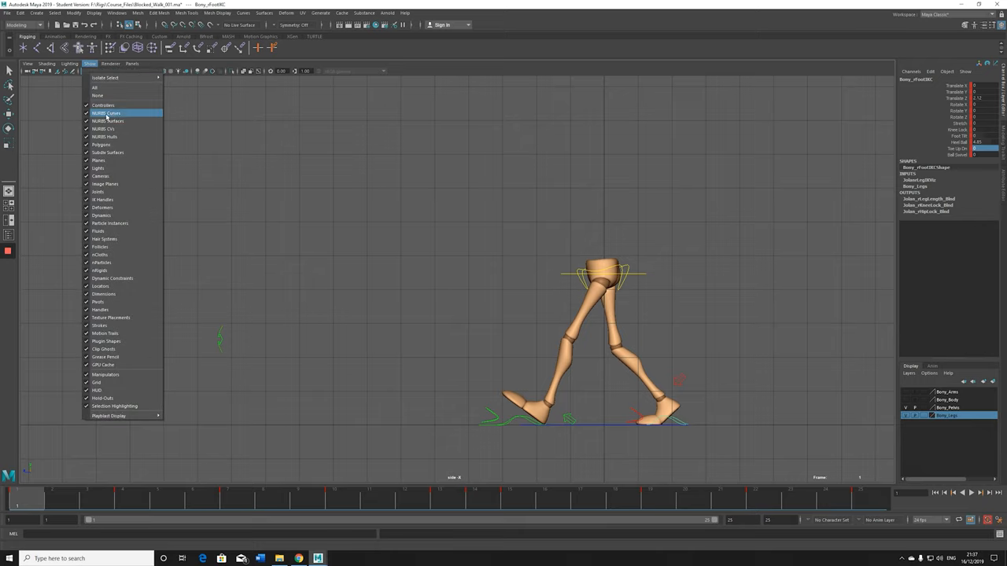
pyautogui.click(105, 114)
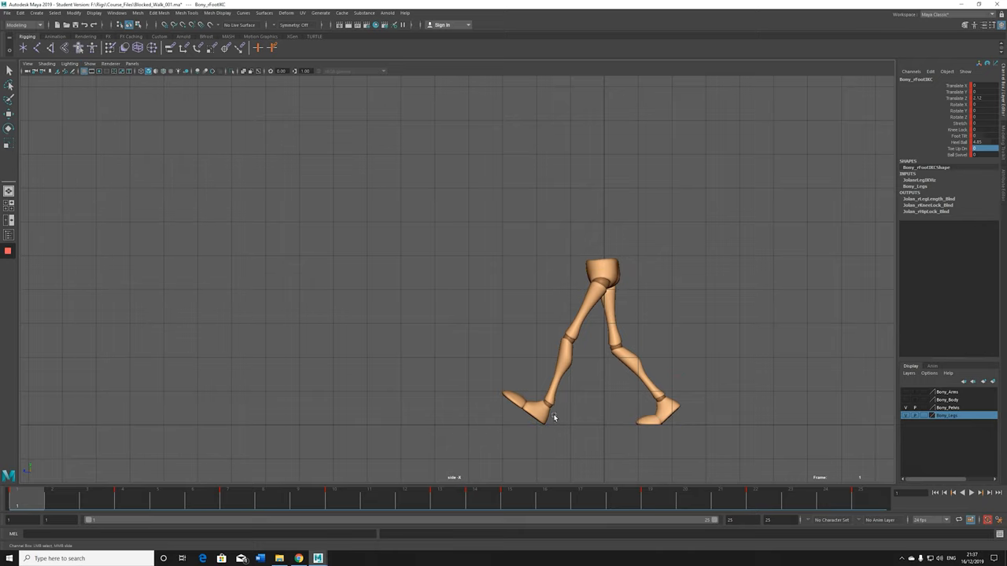
pyautogui.click(969, 494)
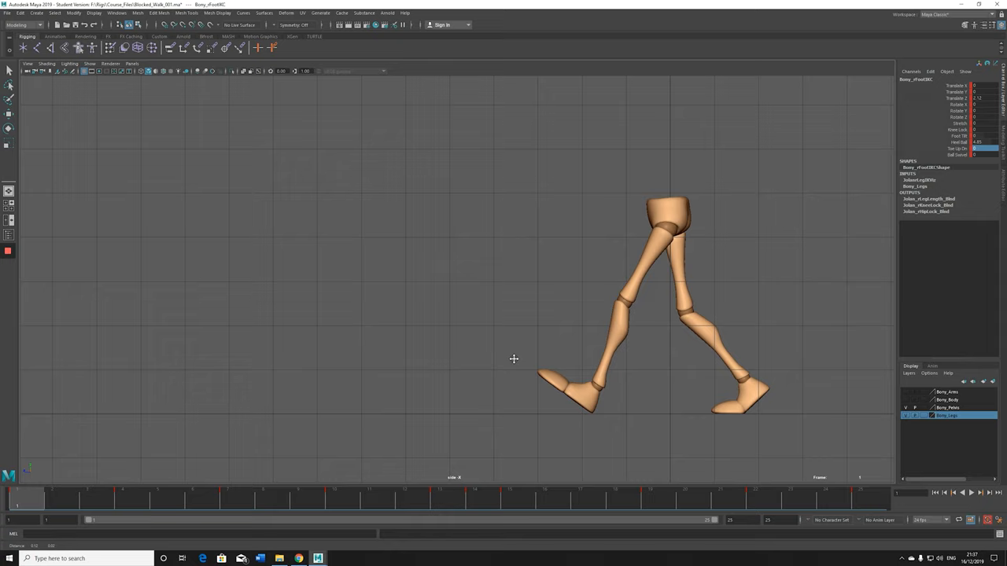
pyautogui.click(90, 63)
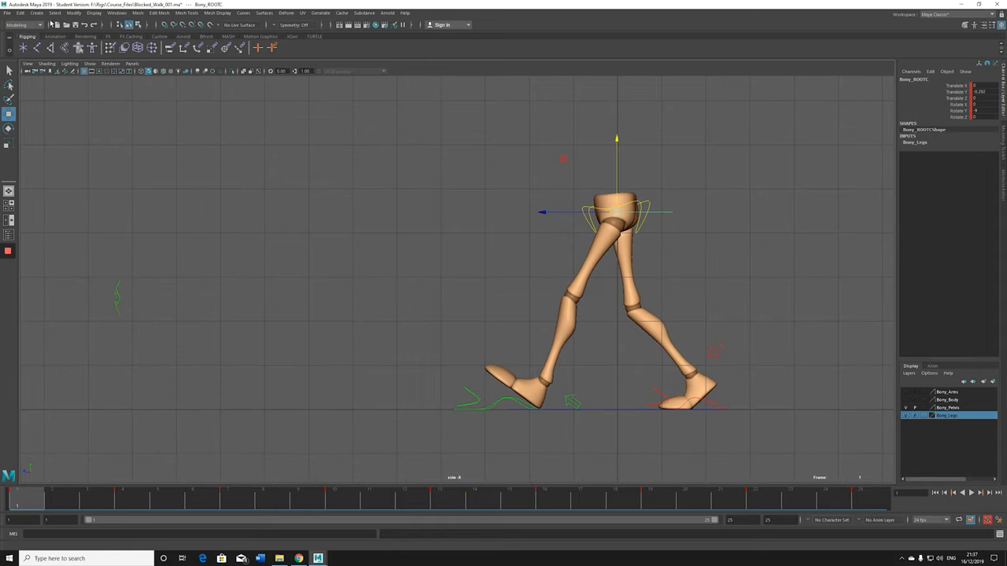
# - Create an editable motion trail for the body control and tear off the Visualize menu
pyautogui.click(28, 25)
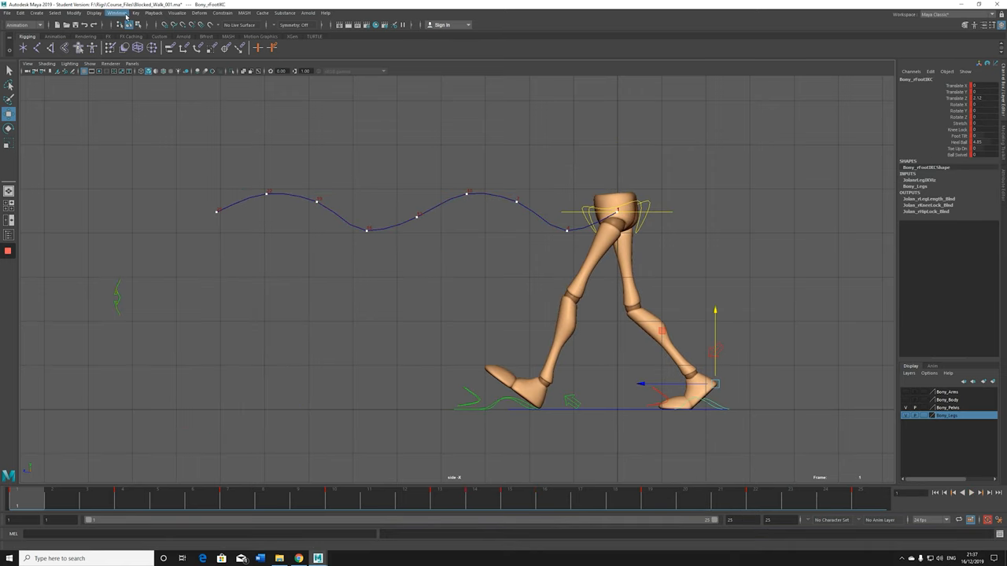
pyautogui.click(178, 13)
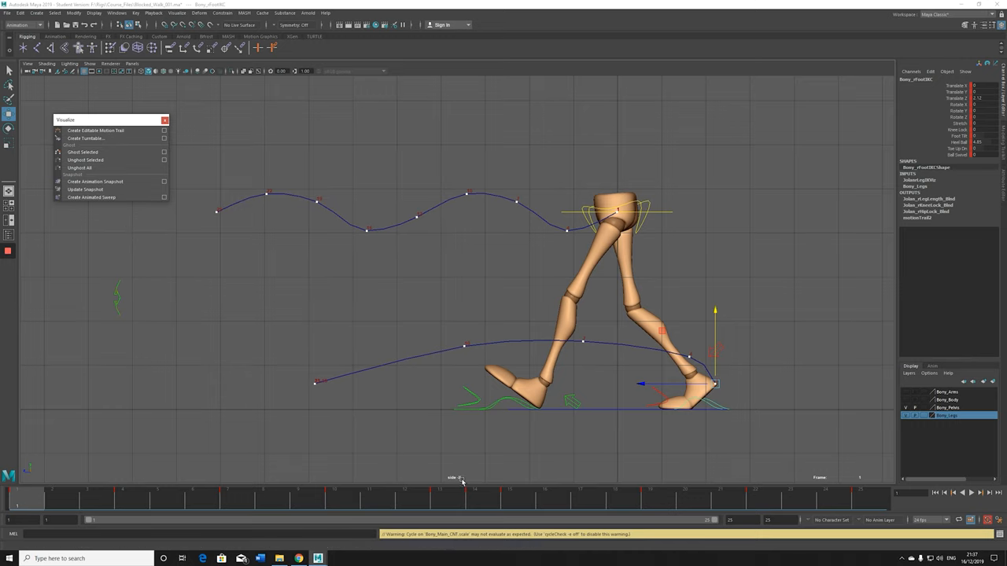
# - Add the front foot's motion trail and play through the walk to watch the foot follow its arc
pyautogui.click(969, 492)
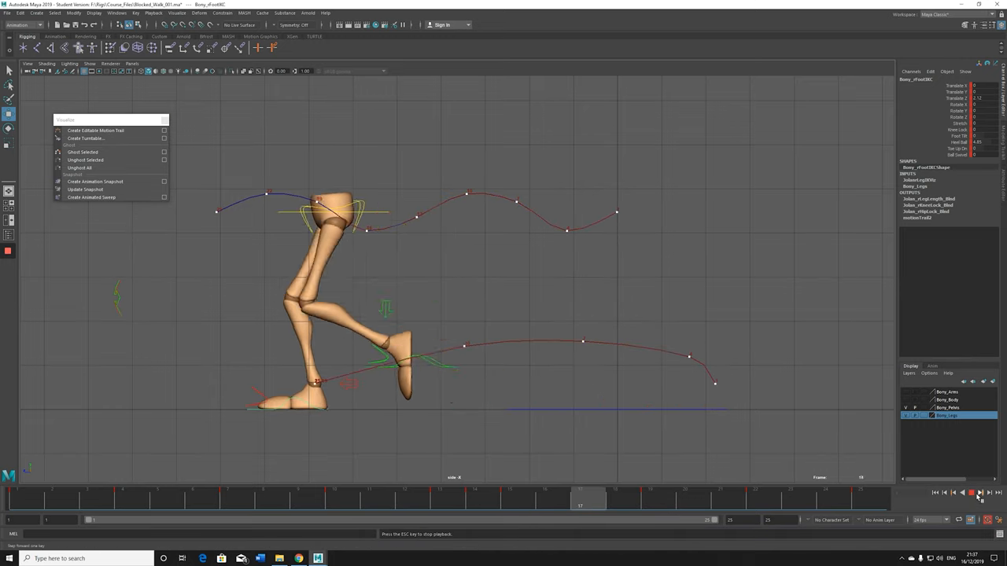
pyautogui.click(972, 494)
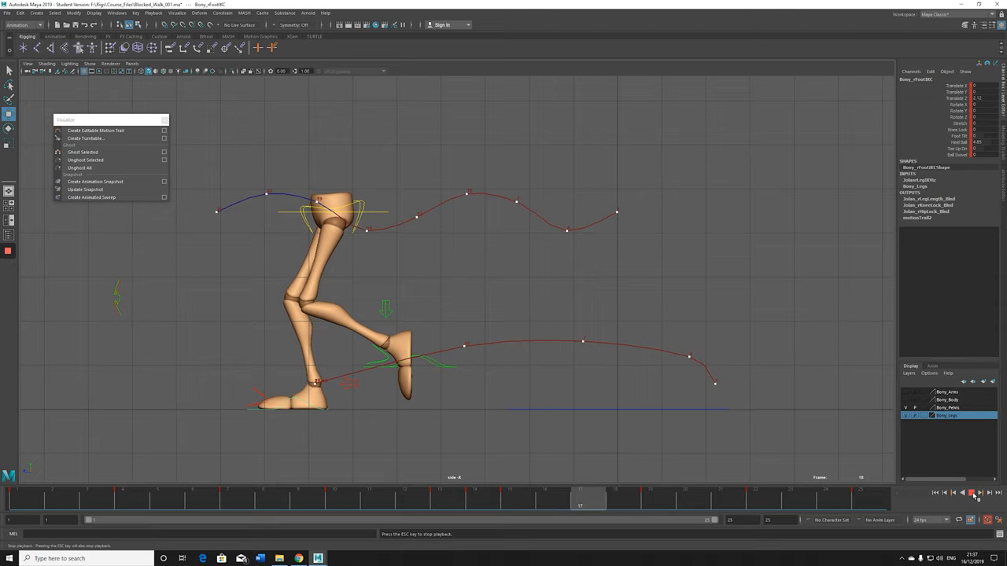
pyautogui.click(972, 494)
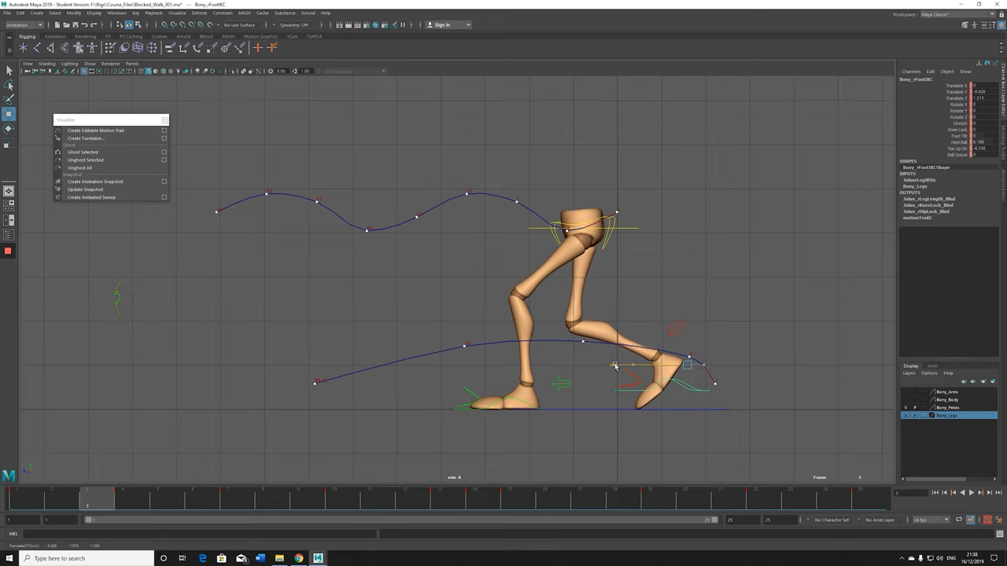
pyautogui.moveTo(613, 367); pyautogui.dragTo(630, 365)
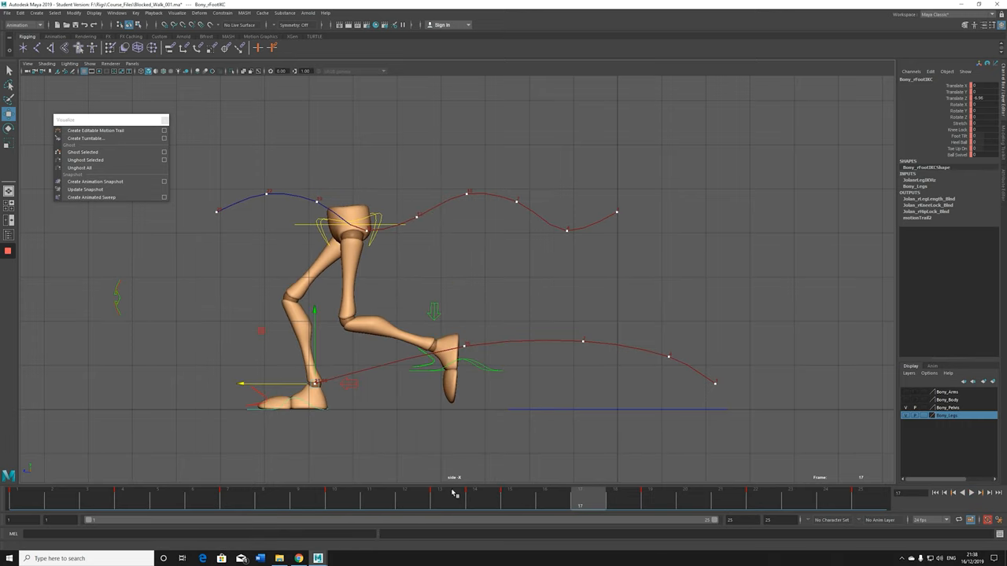
pyautogui.click(17, 498)
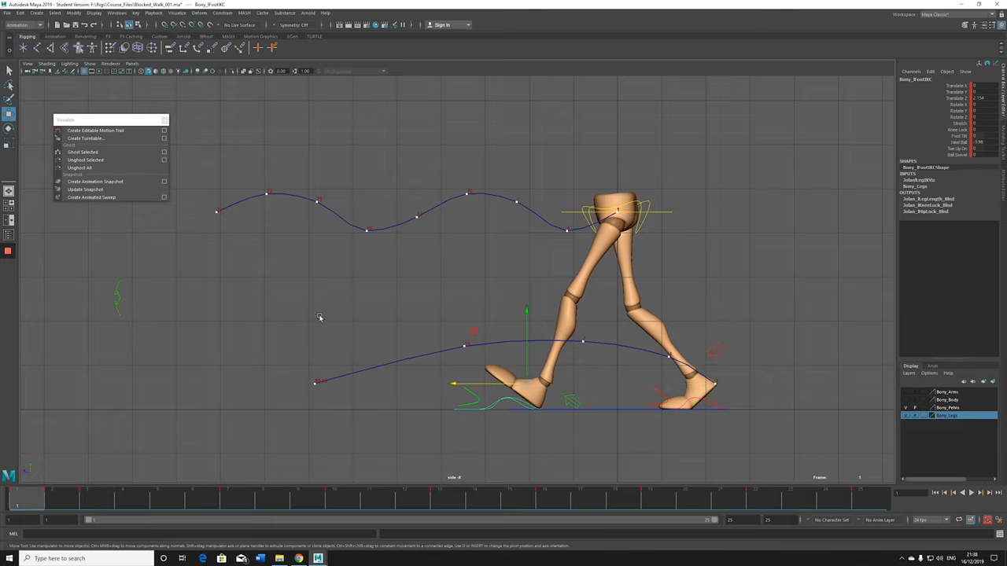
pyautogui.click(116, 12)
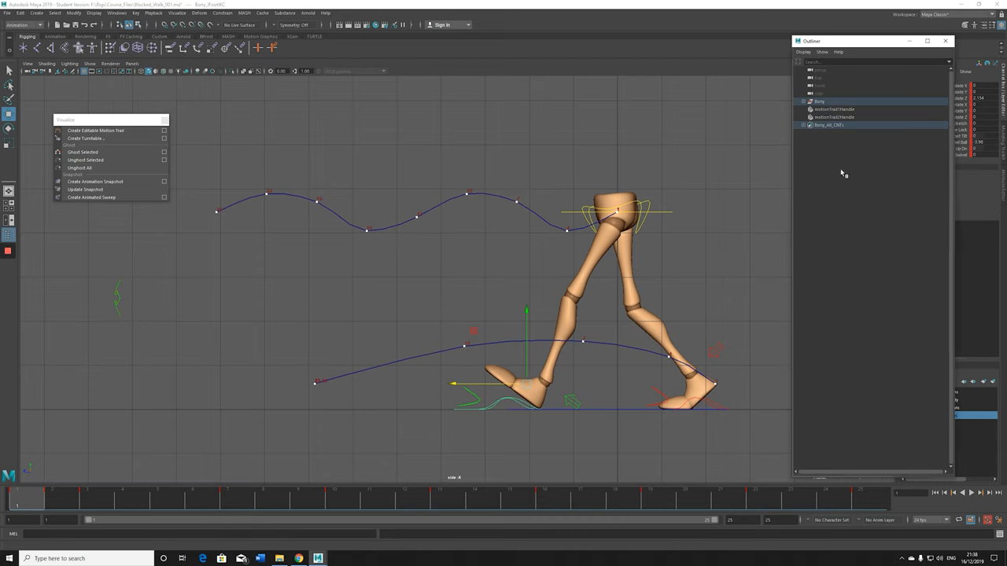
pyautogui.click(834, 117)
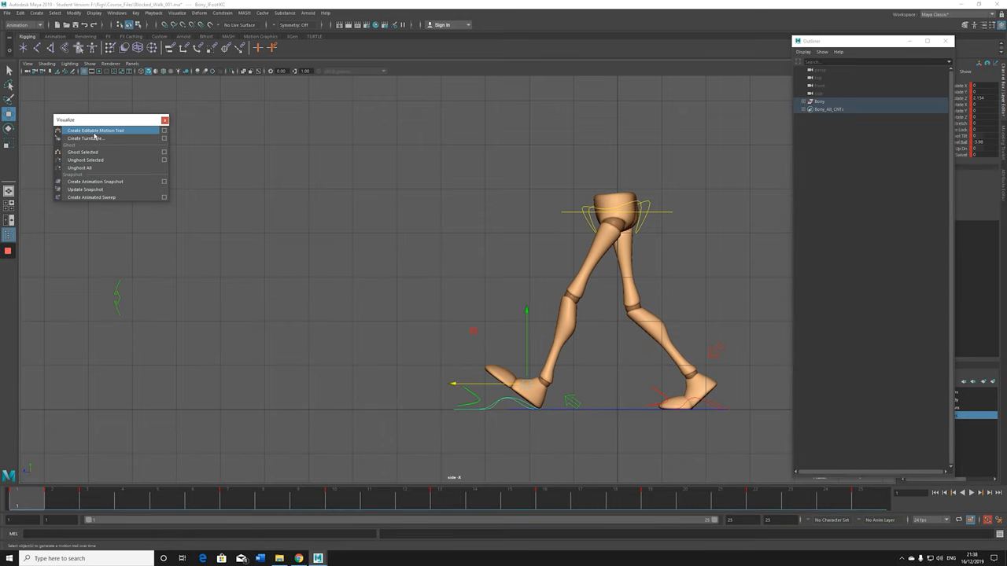
pyautogui.click(96, 129)
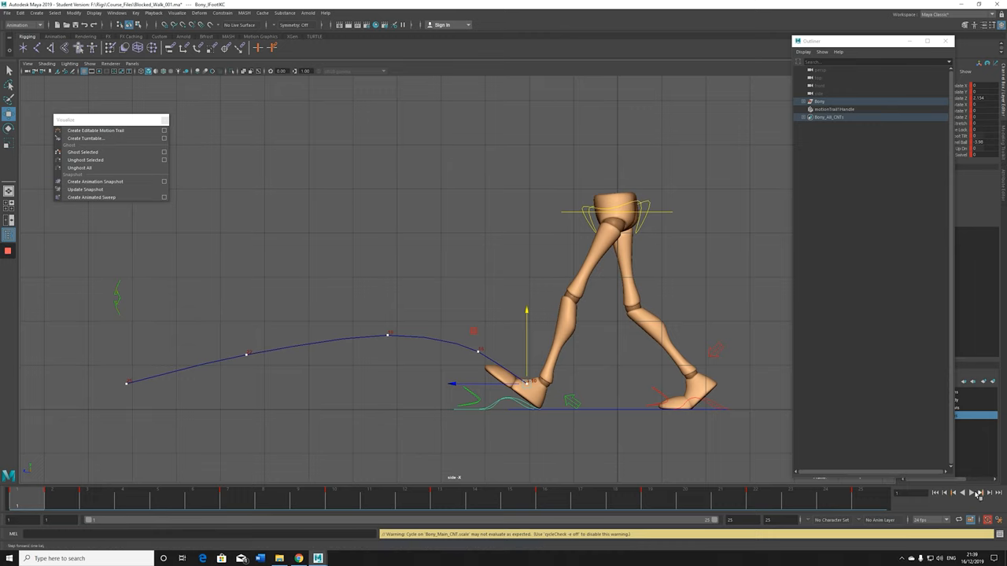
pyautogui.click(975, 493)
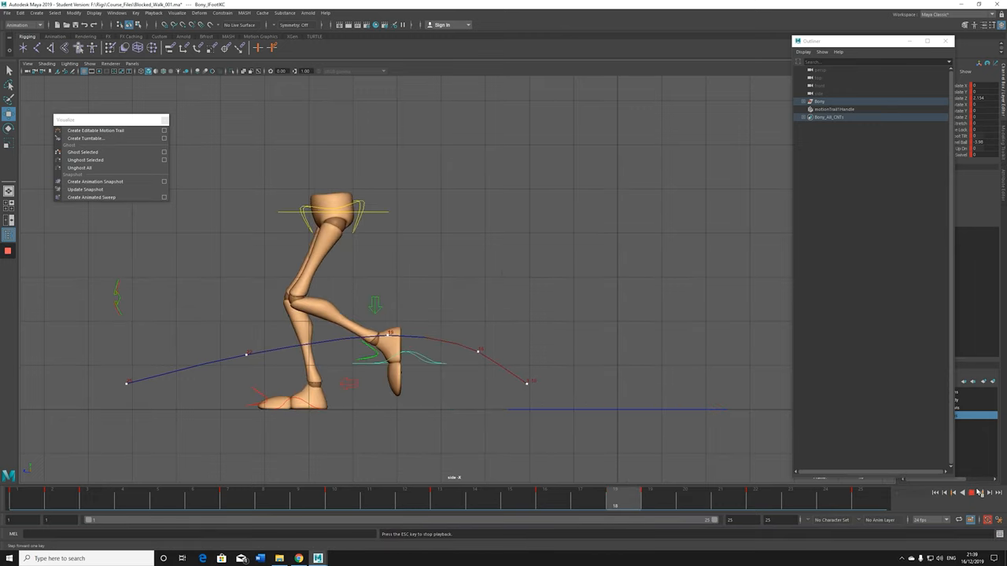
pyautogui.click(972, 492)
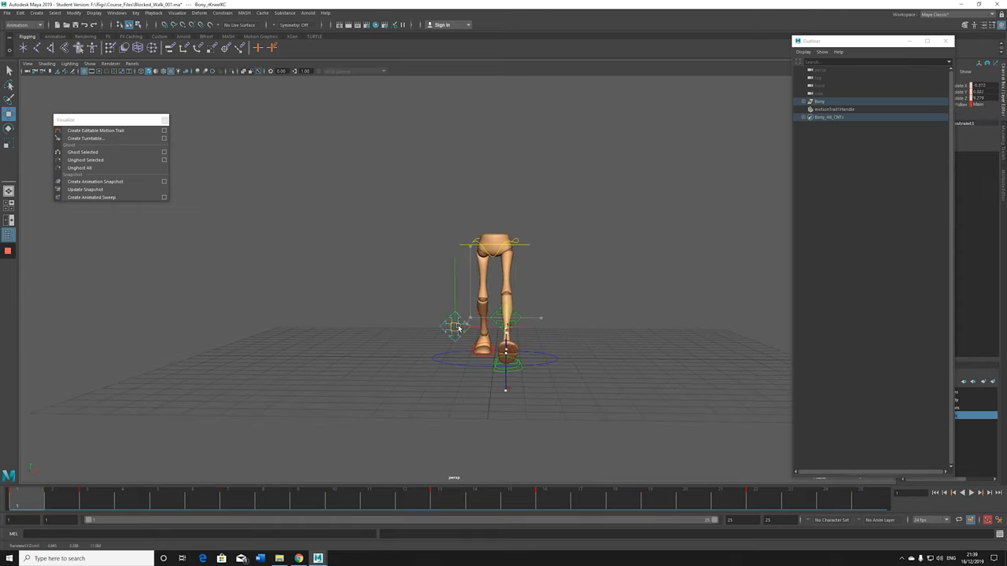
# - Scrub to an earlier frame and select the swinging foot control with the Move tool
pyautogui.click(378, 497)
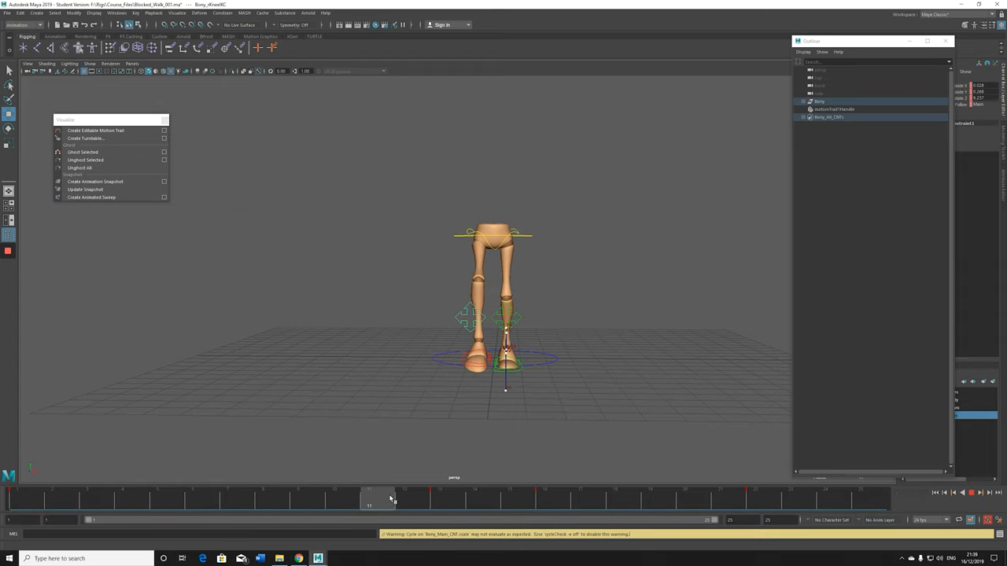
pyautogui.moveTo(390, 499); pyautogui.dragTo(321, 498)
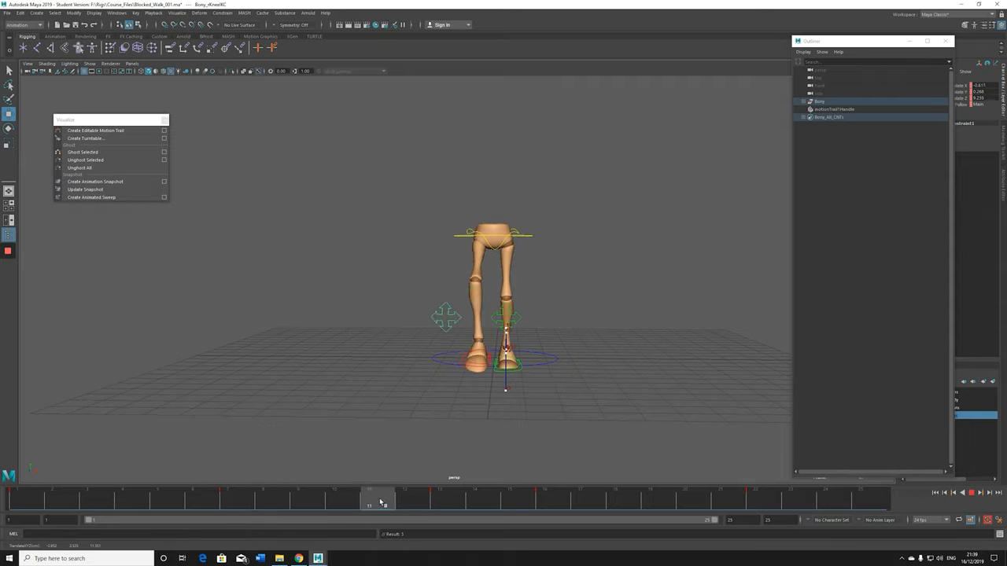
pyautogui.click(116, 13)
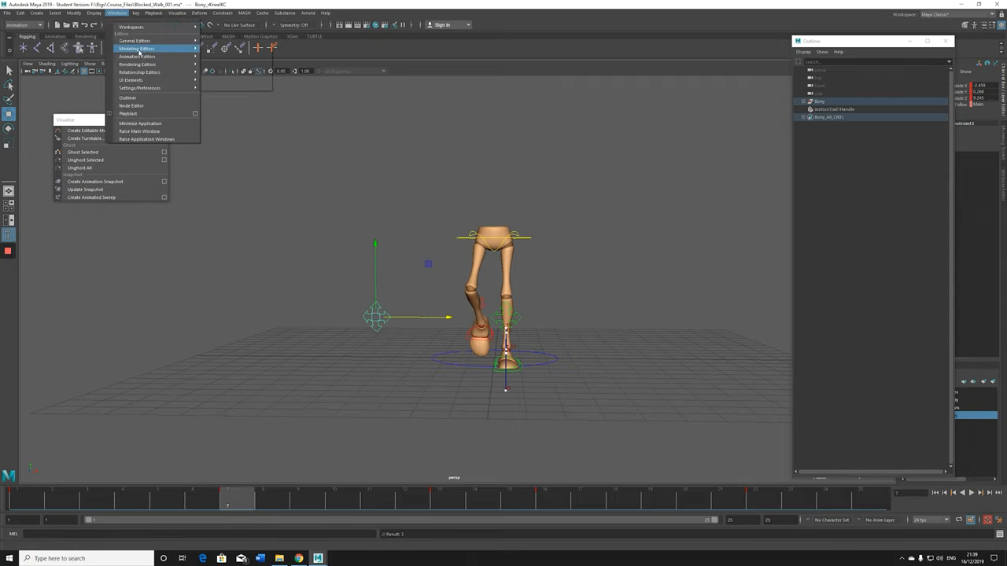
pyautogui.click(136, 56)
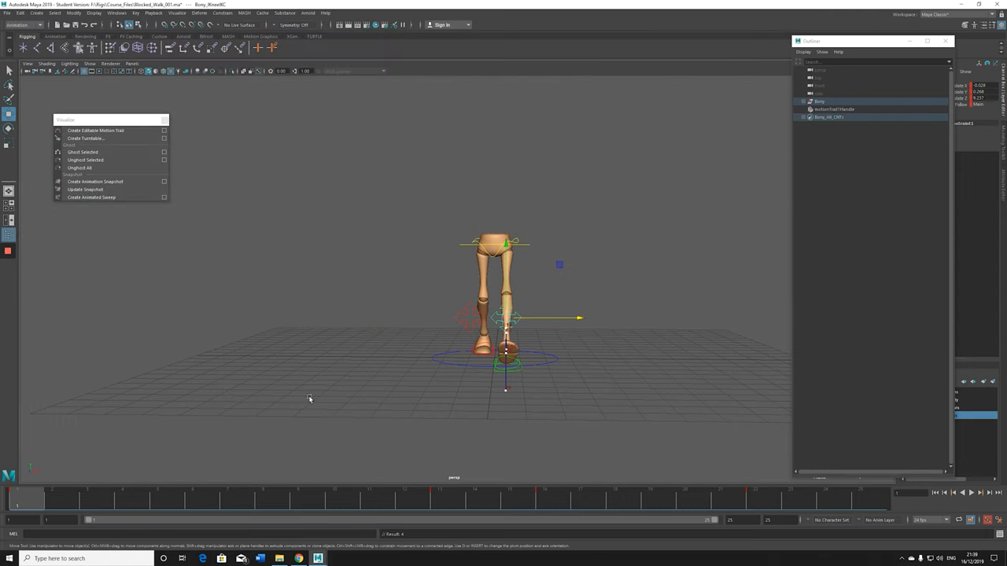
# - Step through the walk from the front and pick the planted foot control to compare clearance
pyautogui.click(972, 494)
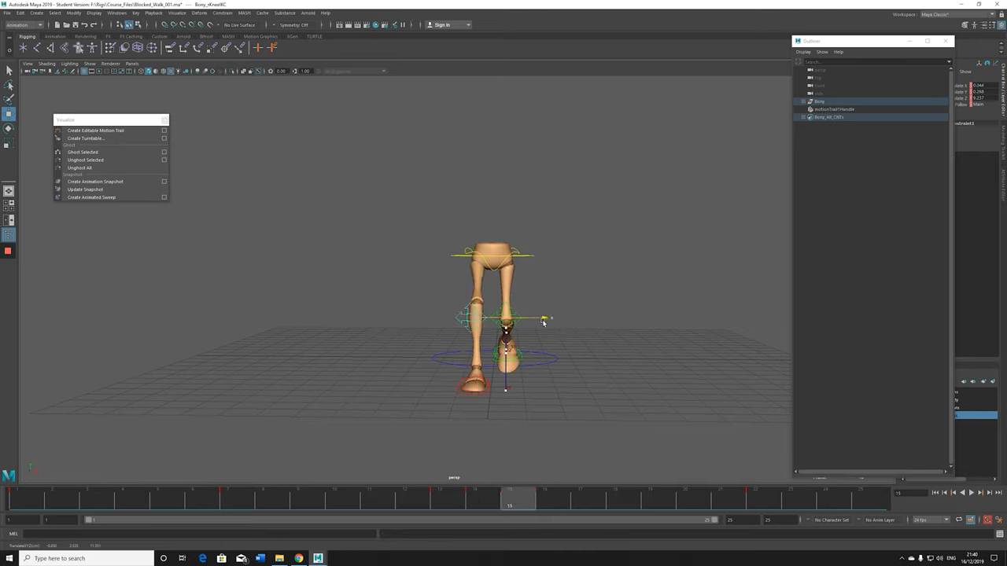
pyautogui.click(971, 494)
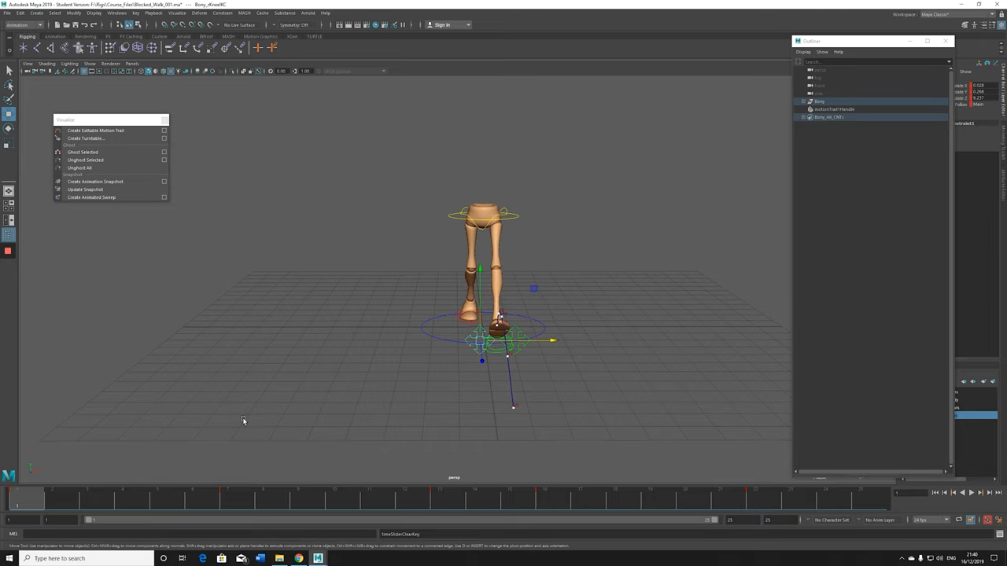
pyautogui.click(972, 494)
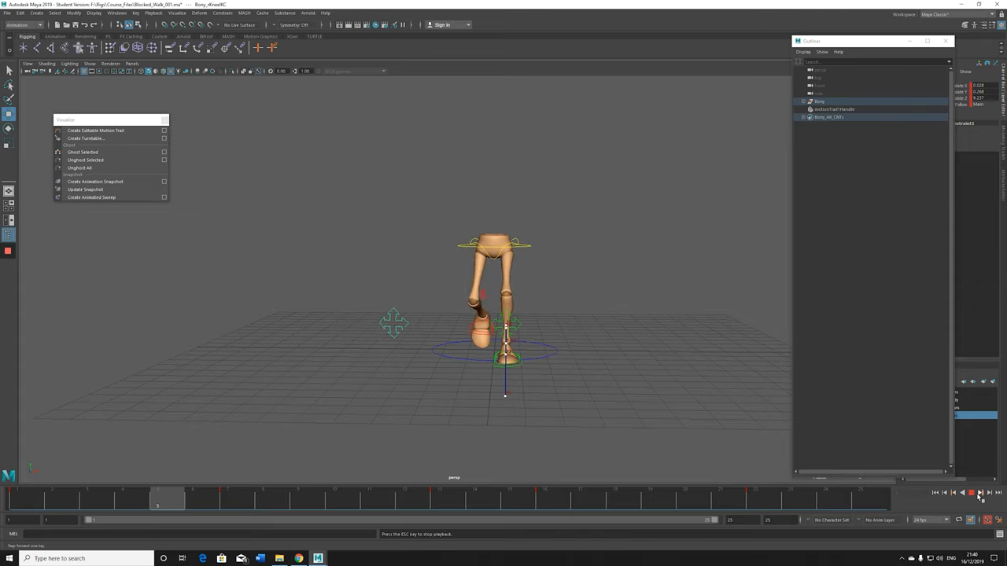
# - Turn on the body display layer and play the walk with the full character visible
pyautogui.click(970, 494)
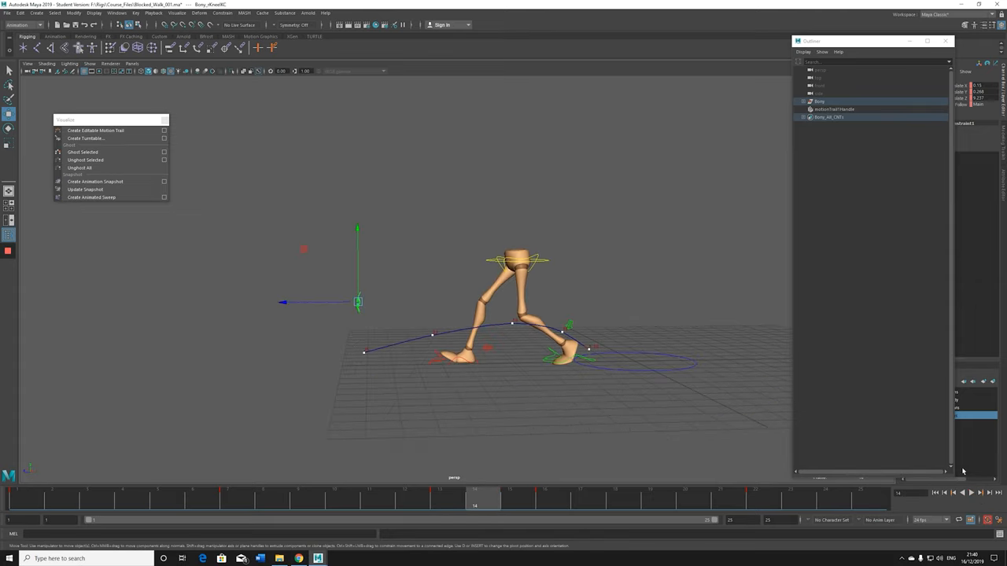
pyautogui.click(970, 492)
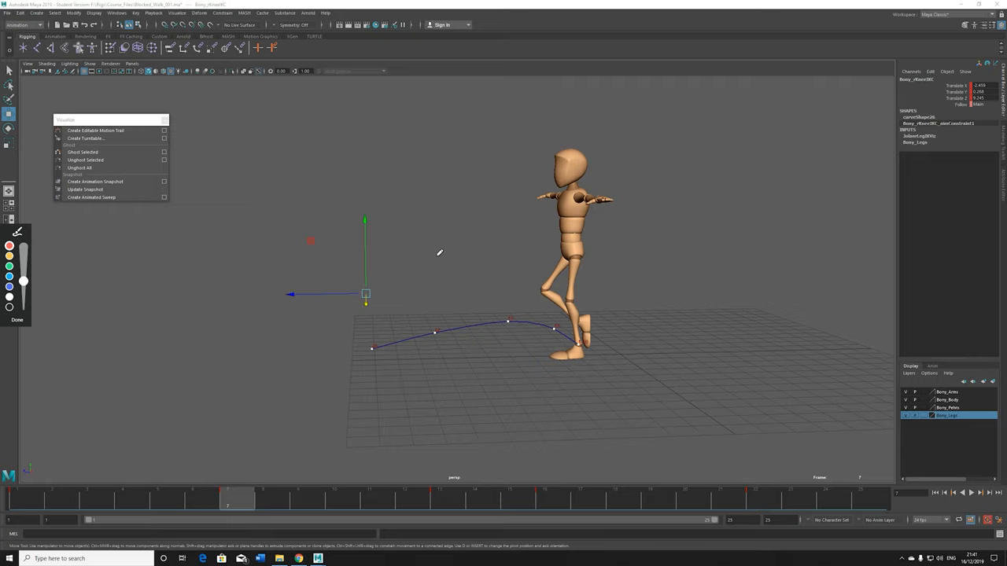
pyautogui.moveTo(421, 258)
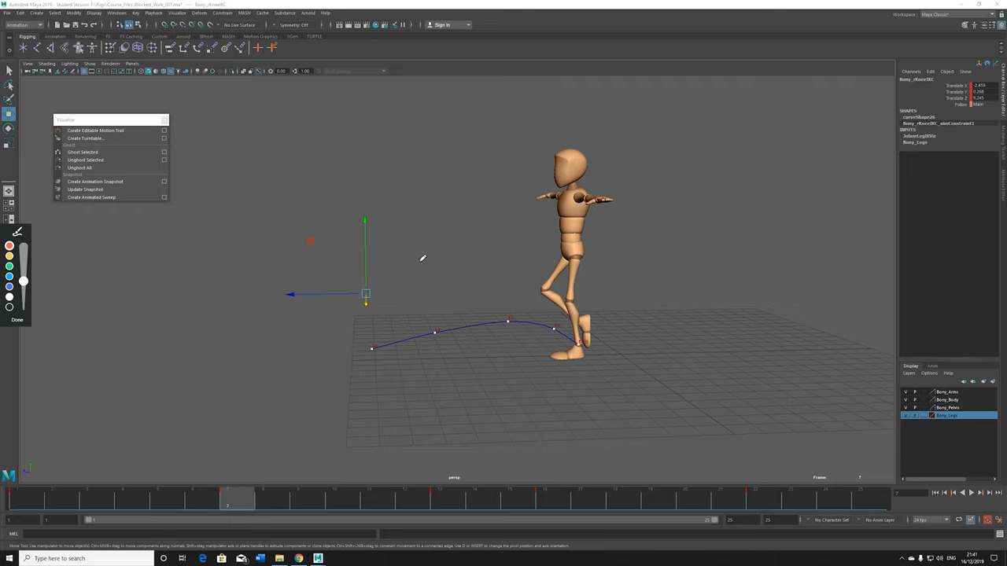
pyautogui.moveTo(399, 274)
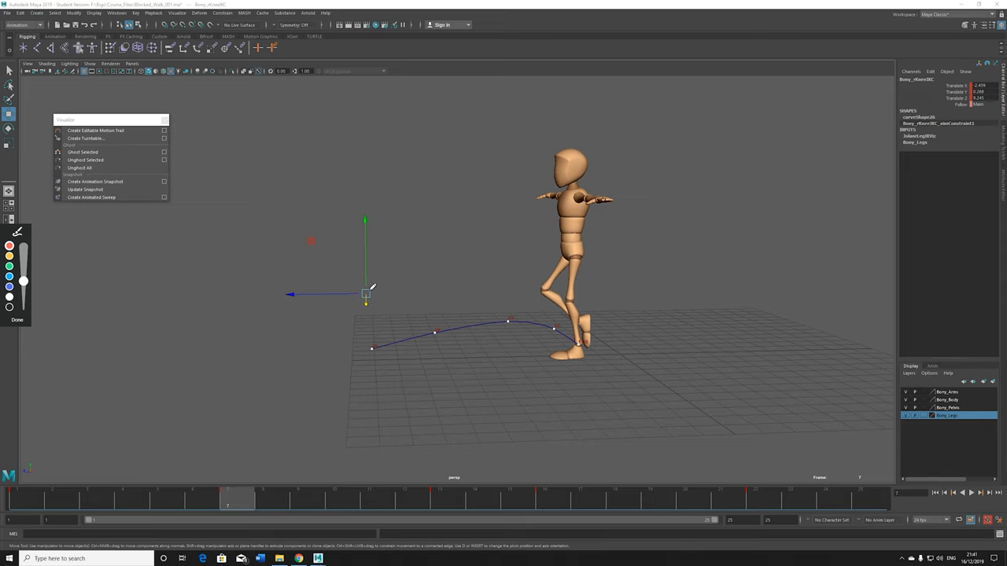
pyautogui.moveTo(180, 280)
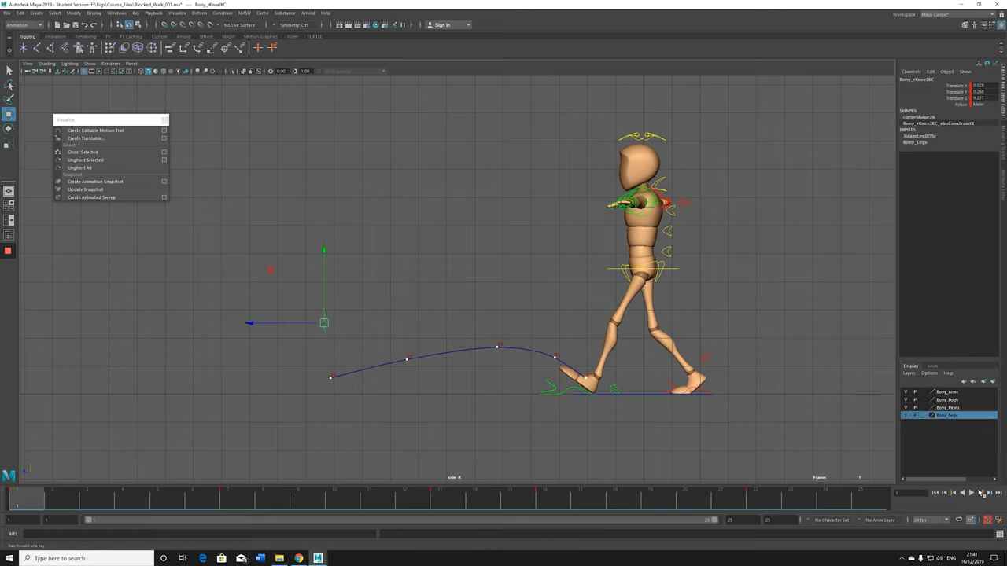
pyautogui.click(972, 493)
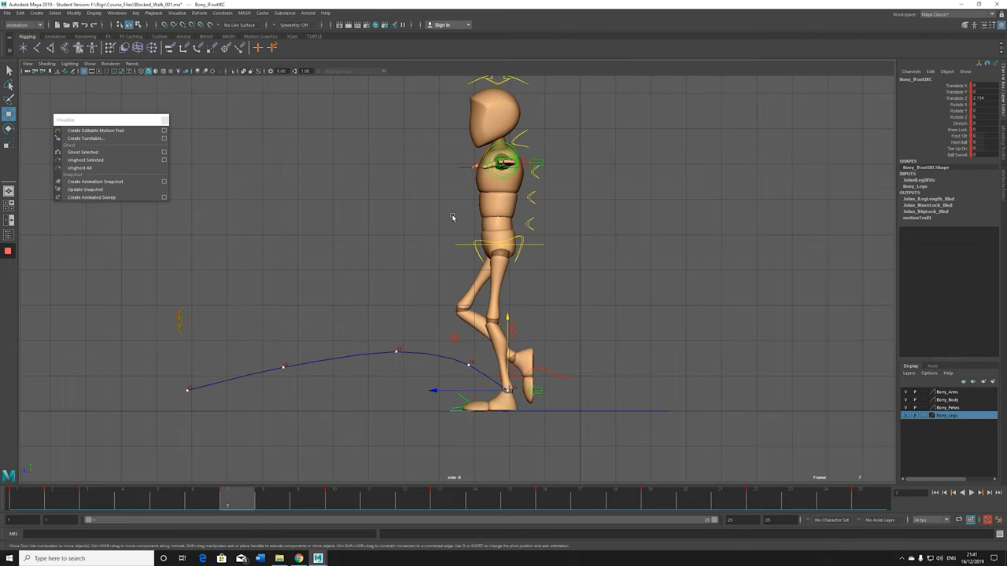
pyautogui.moveTo(235, 415)
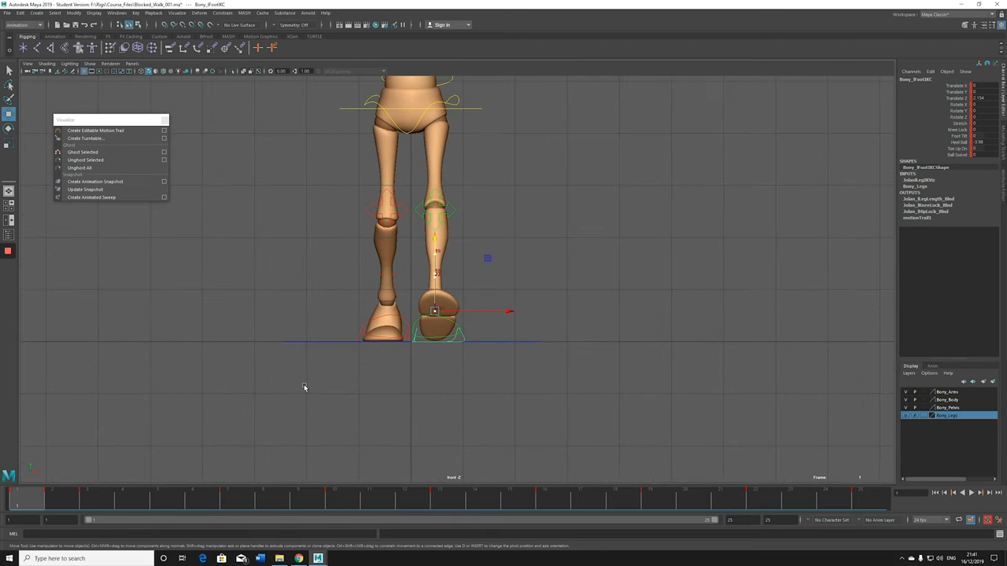
# - Rotate the hips toward the stepping leg on a contact frame and move to the next key pose
pyautogui.click(75, 500)
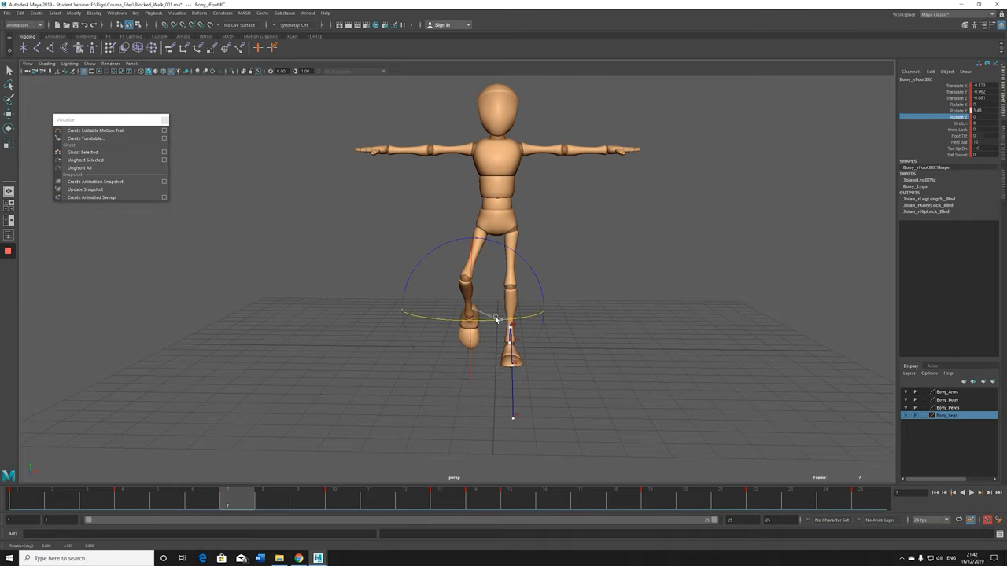
pyautogui.moveTo(494, 318); pyautogui.dragTo(532, 286)
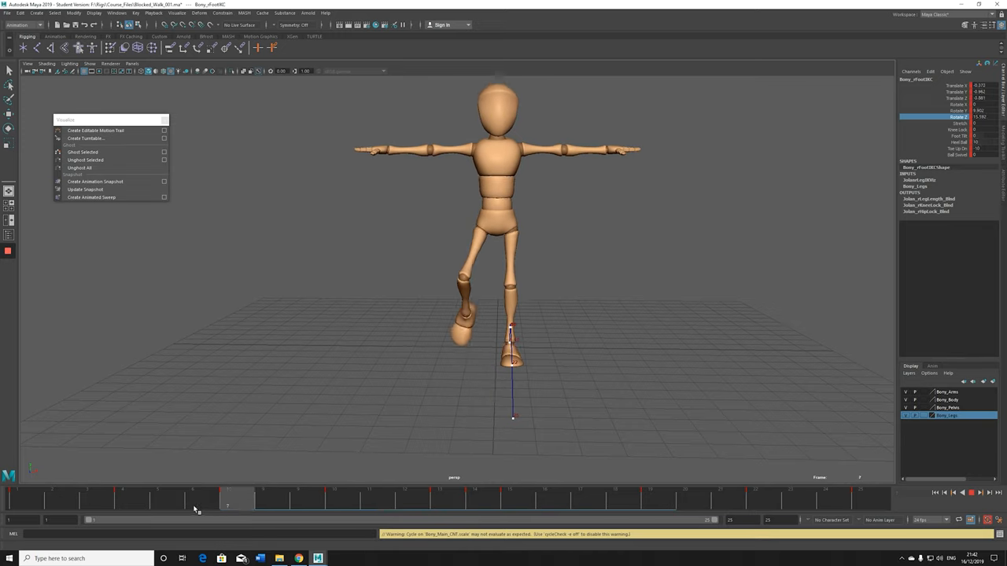
pyautogui.click(978, 493)
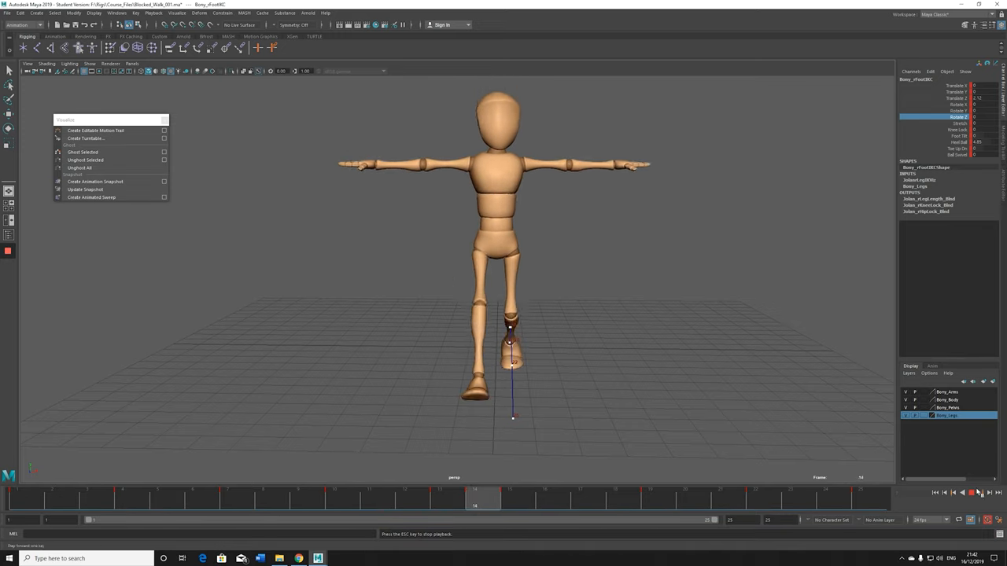
pyautogui.click(982, 494)
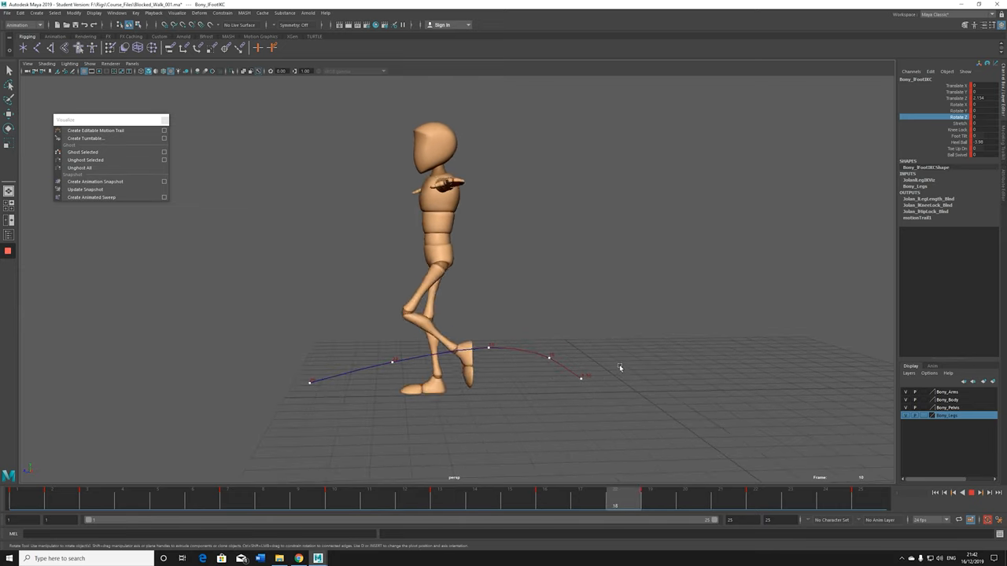
pyautogui.click(972, 493)
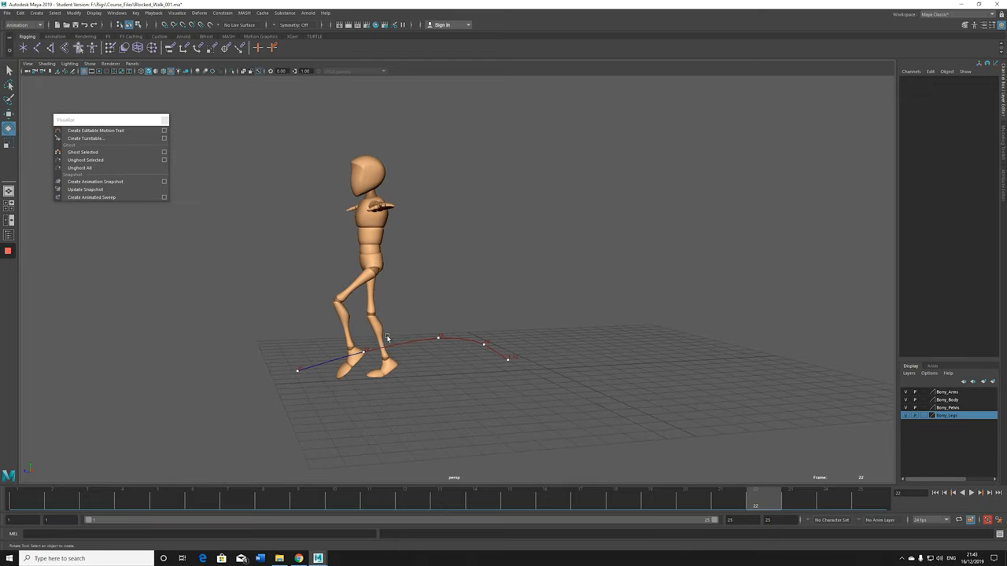
pyautogui.moveTo(202, 303)
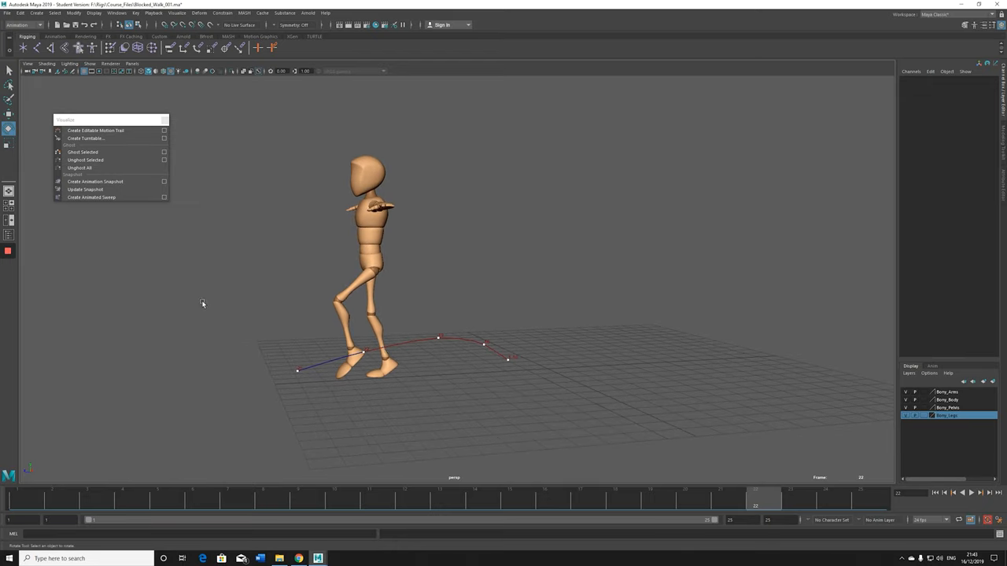